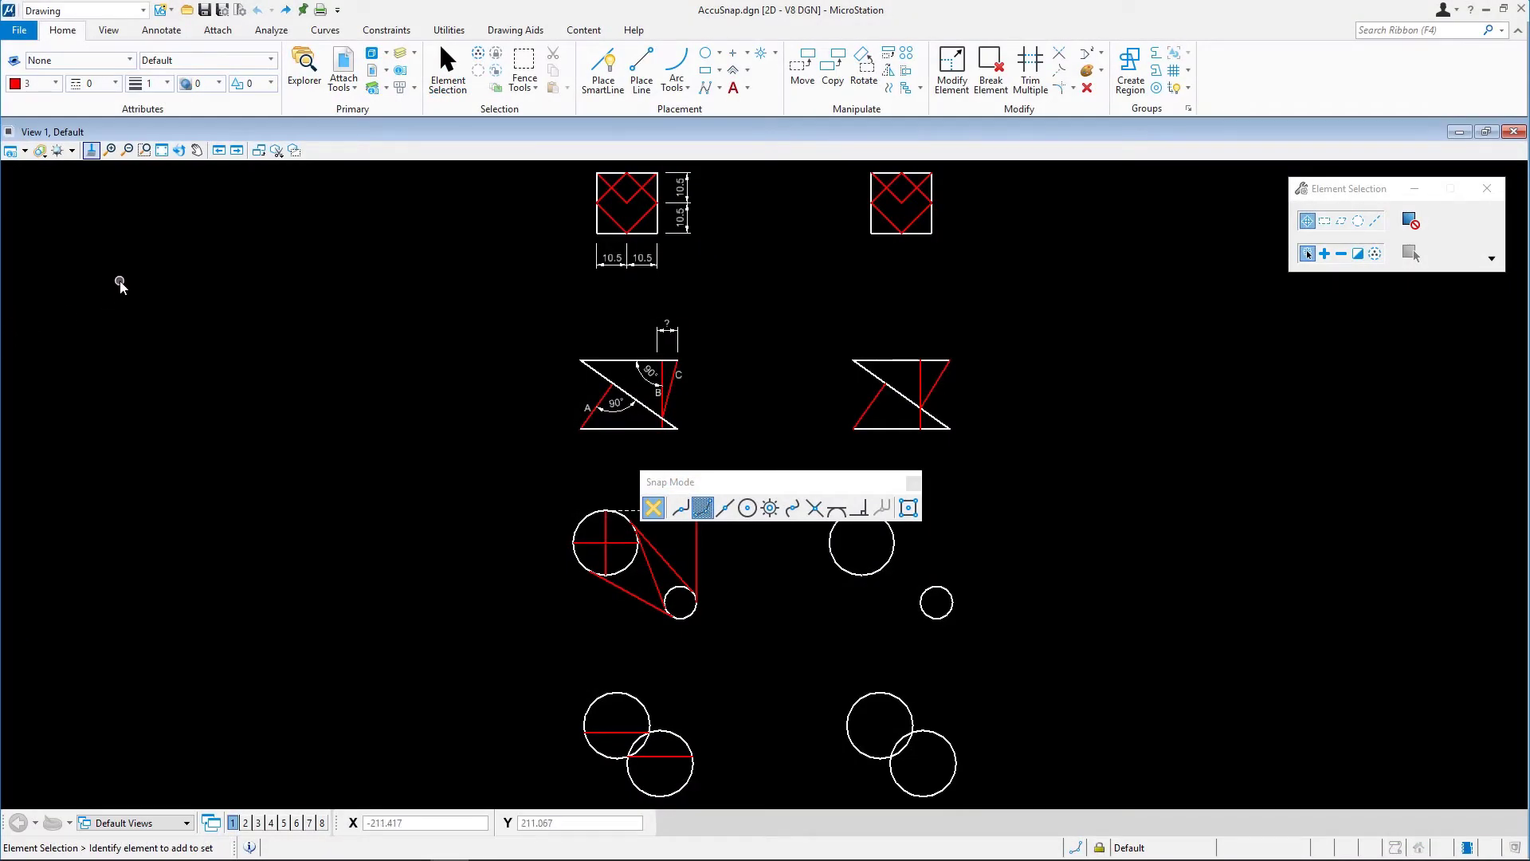
pyautogui.moveTo(136, 252)
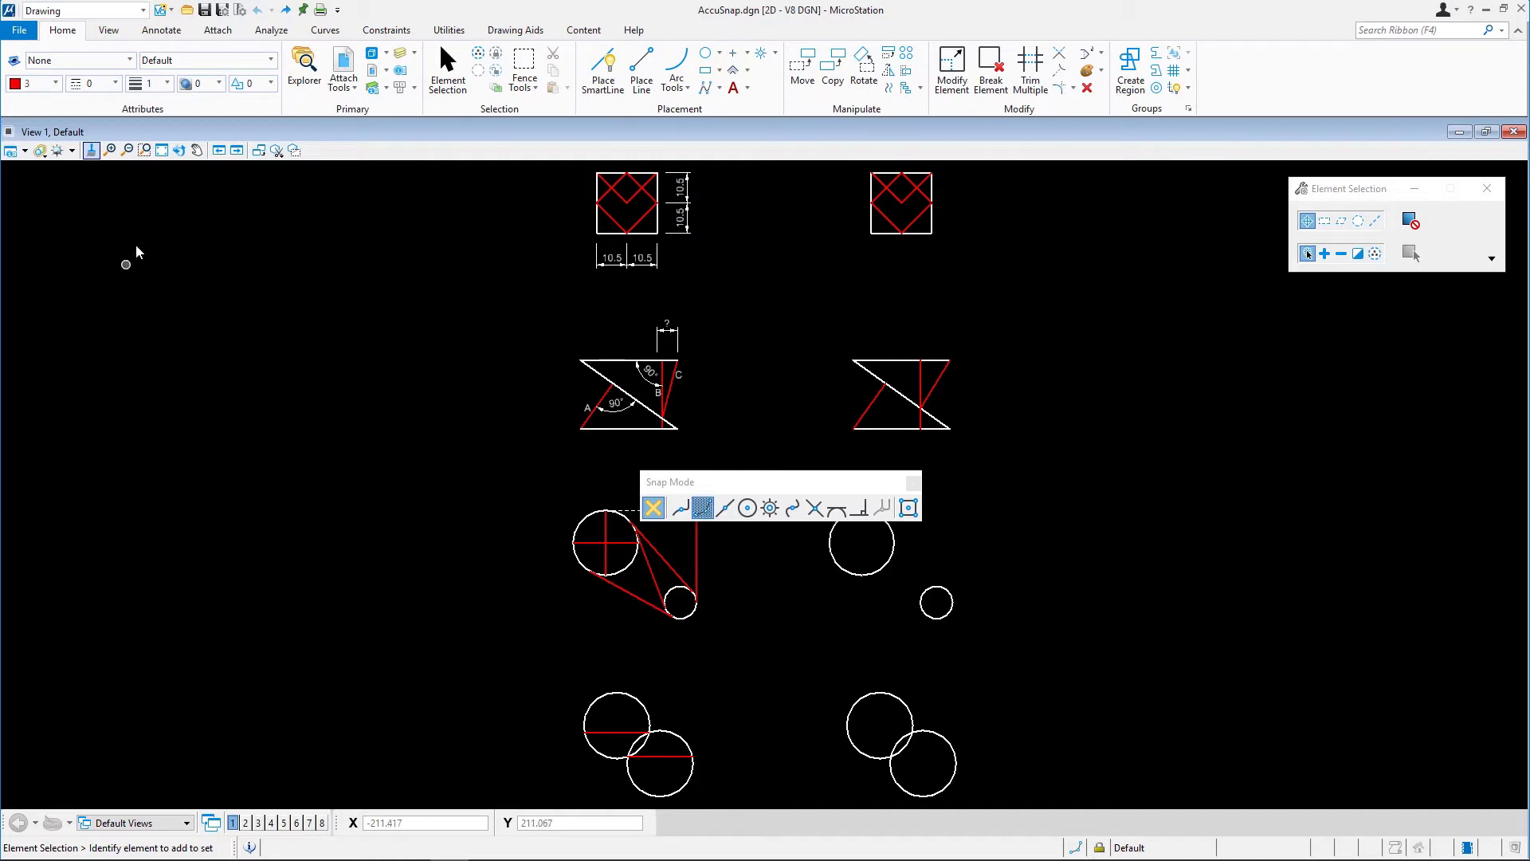
# - Zoom in on the left example figures and the blank right-hand circles
pyautogui.click(145, 150)
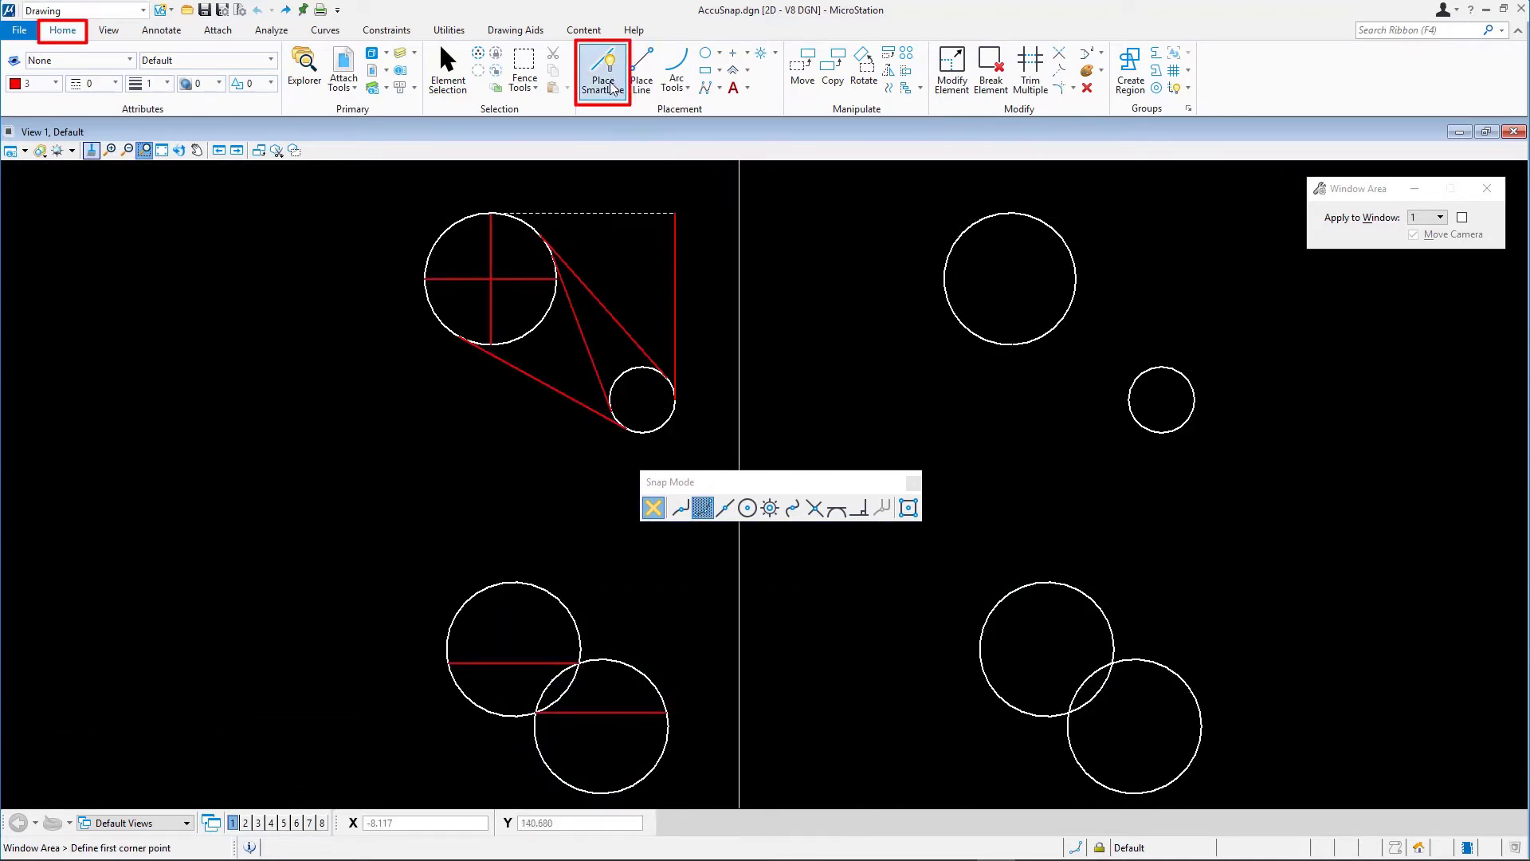
# - Place vertical and horizontal SmartLines through the upper-right circle's quadrants
pyautogui.click(603, 72)
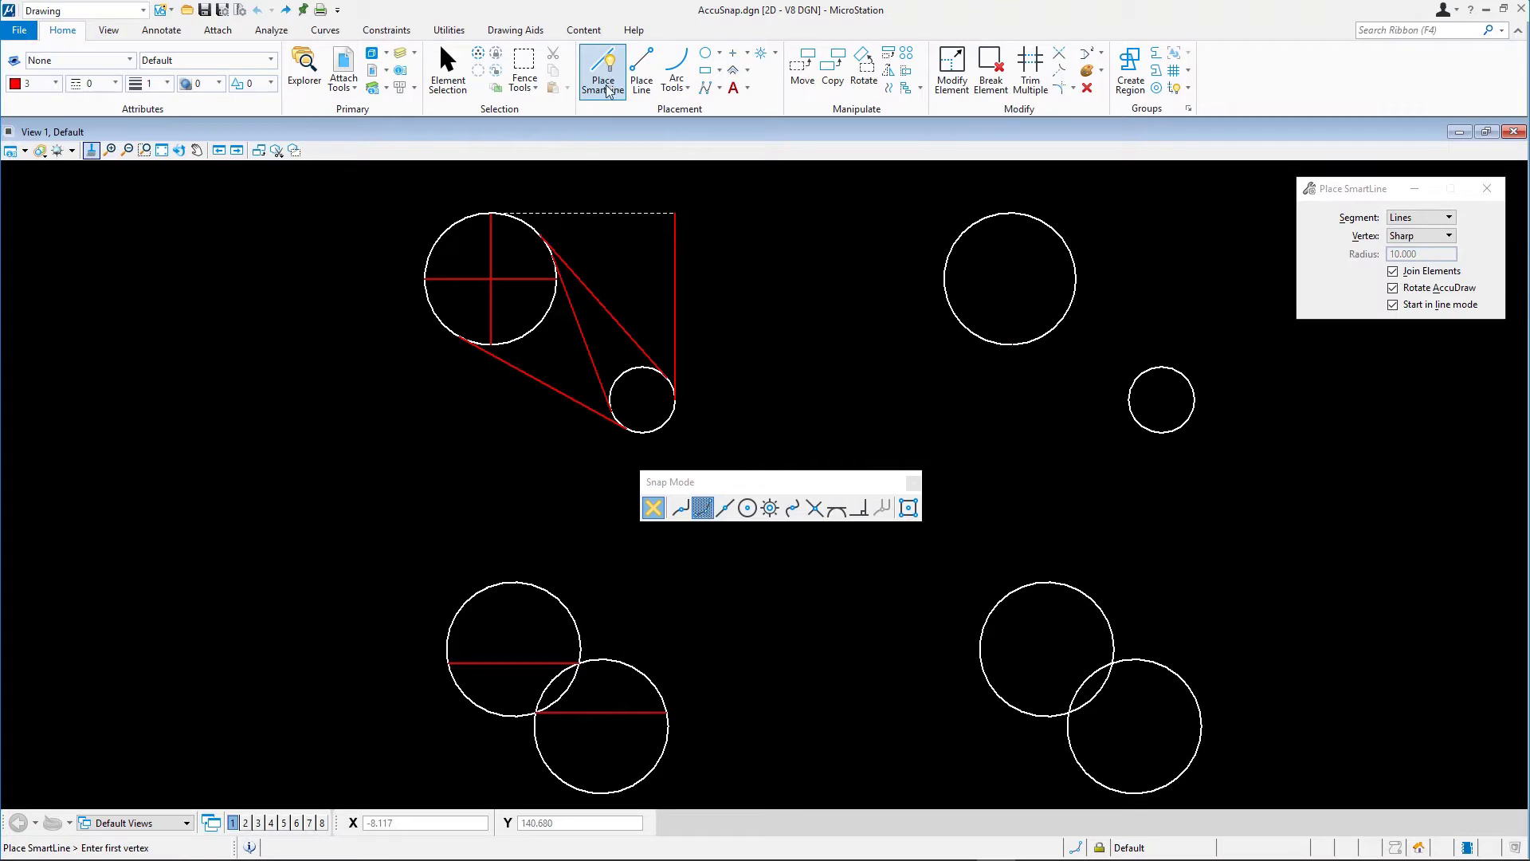
pyautogui.moveTo(621, 113)
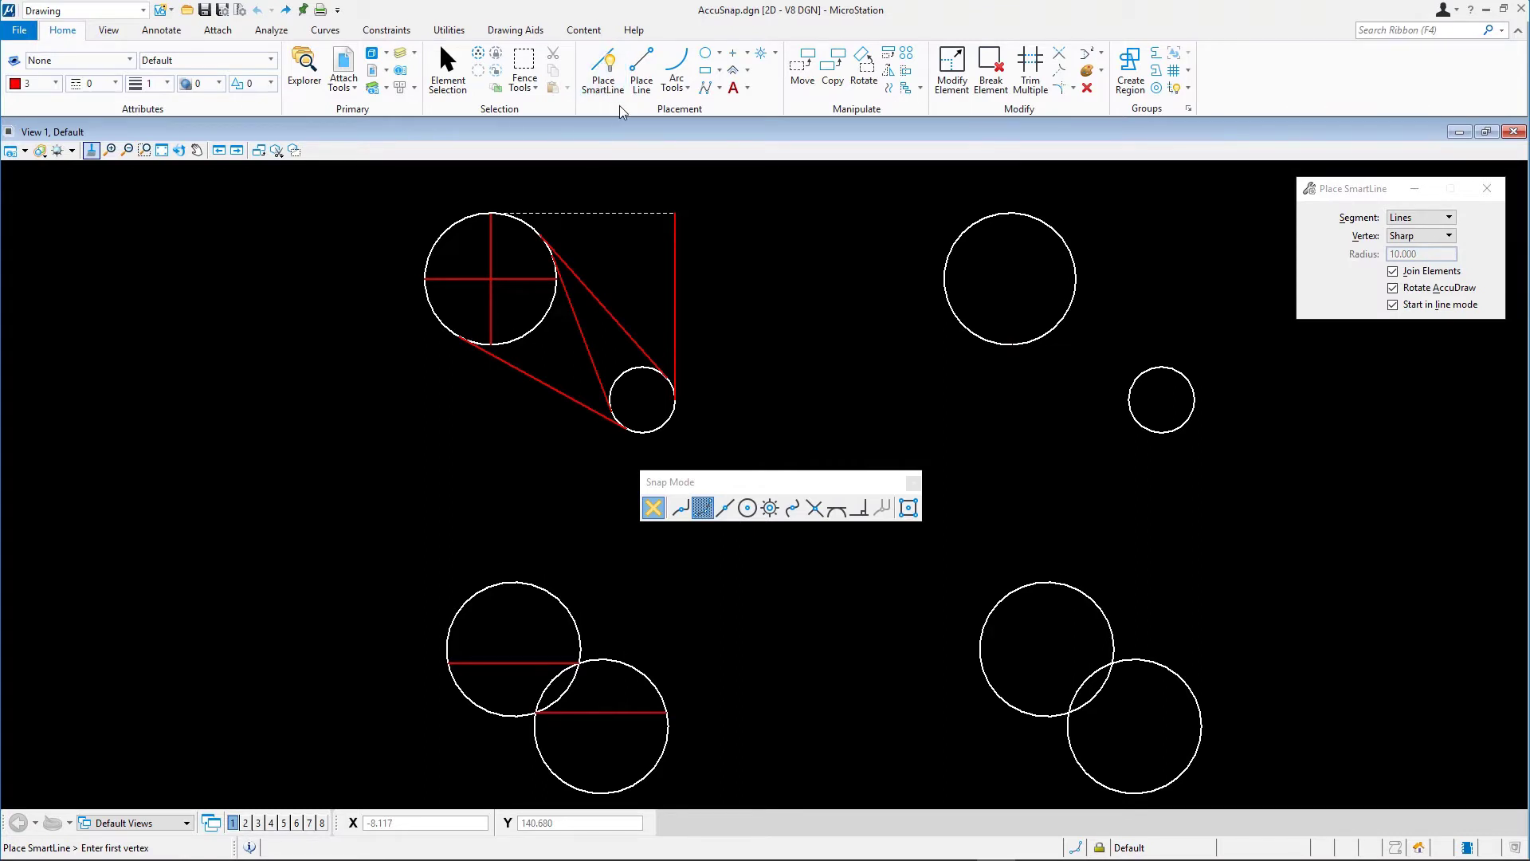
pyautogui.moveTo(822, 292)
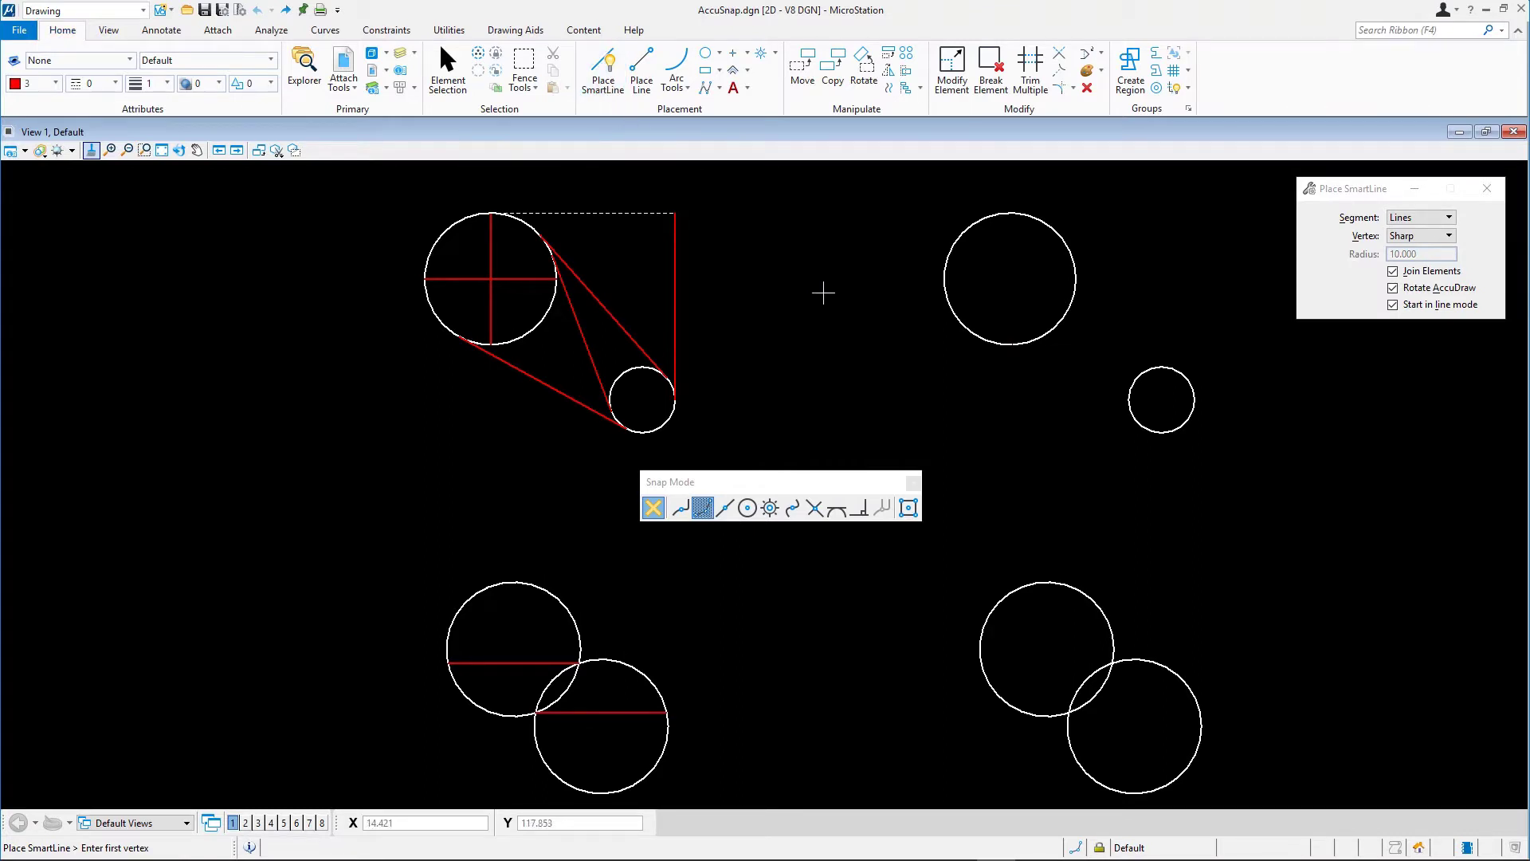
pyautogui.moveTo(1009, 221)
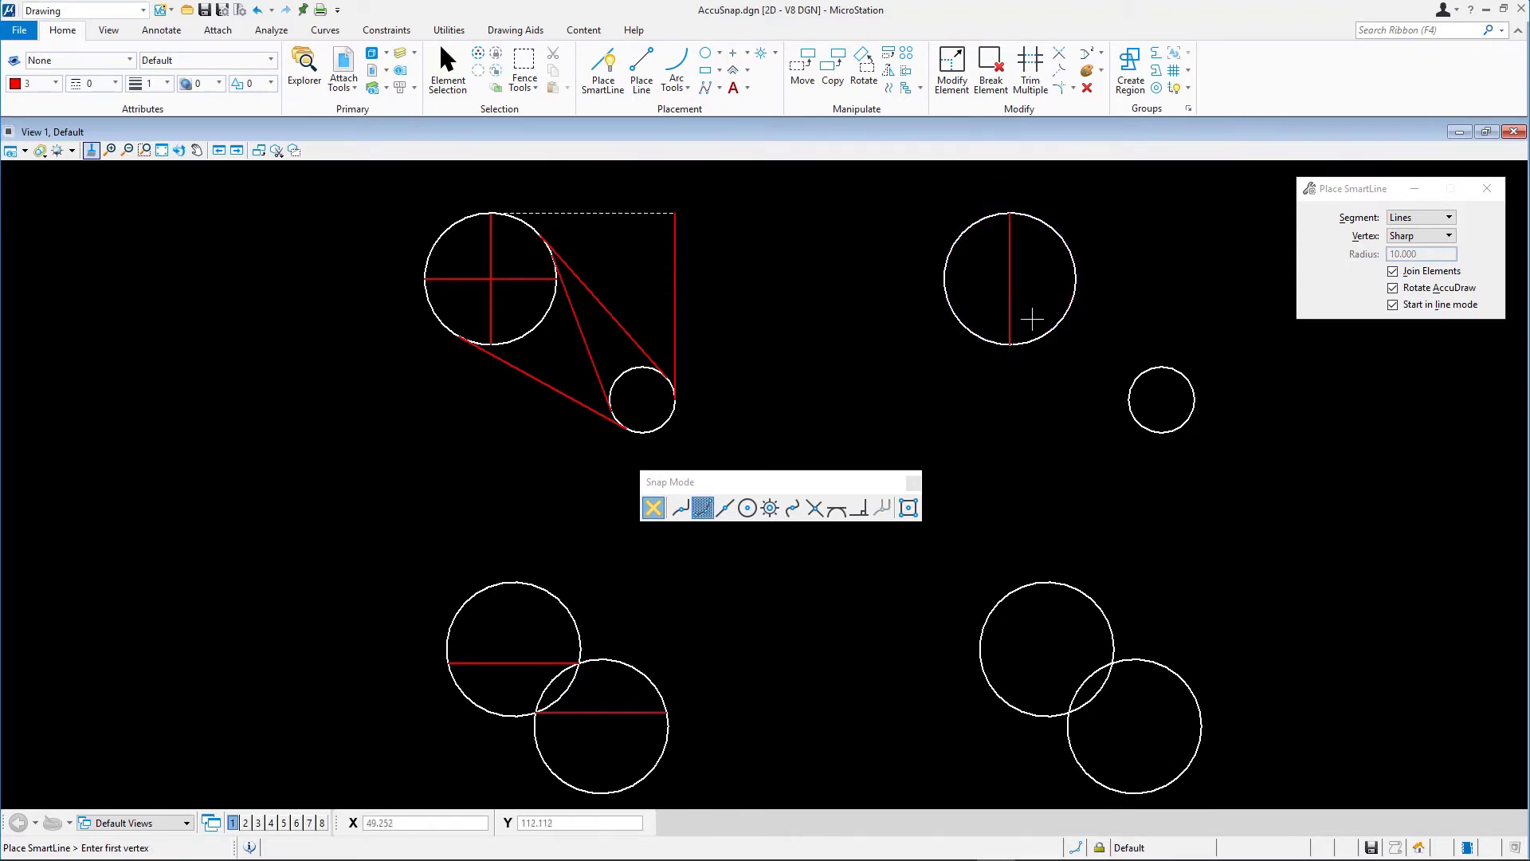
pyautogui.click(979, 283)
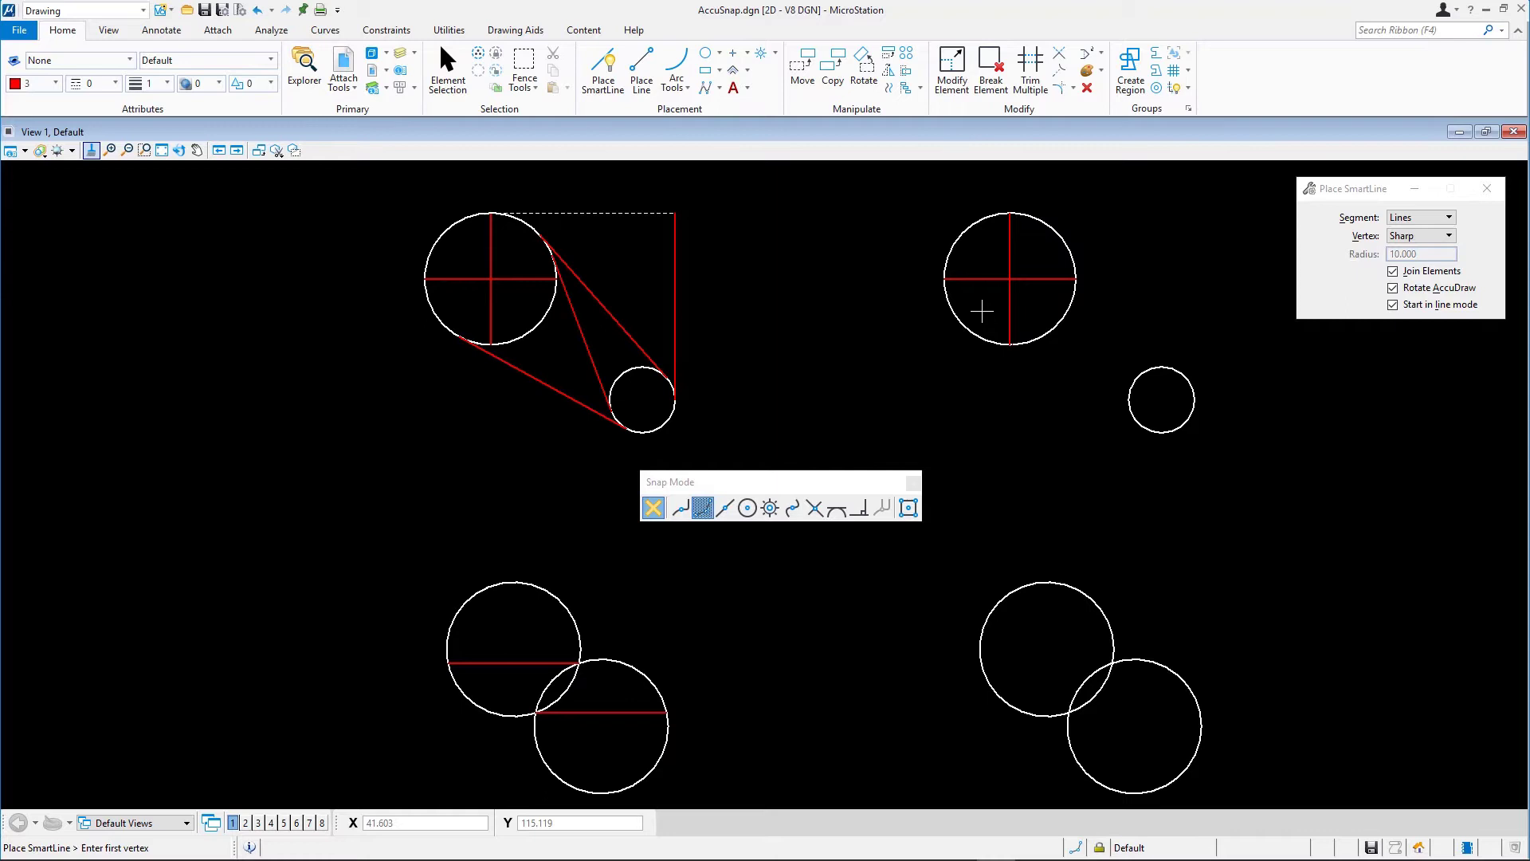
pyautogui.moveTo(905, 418)
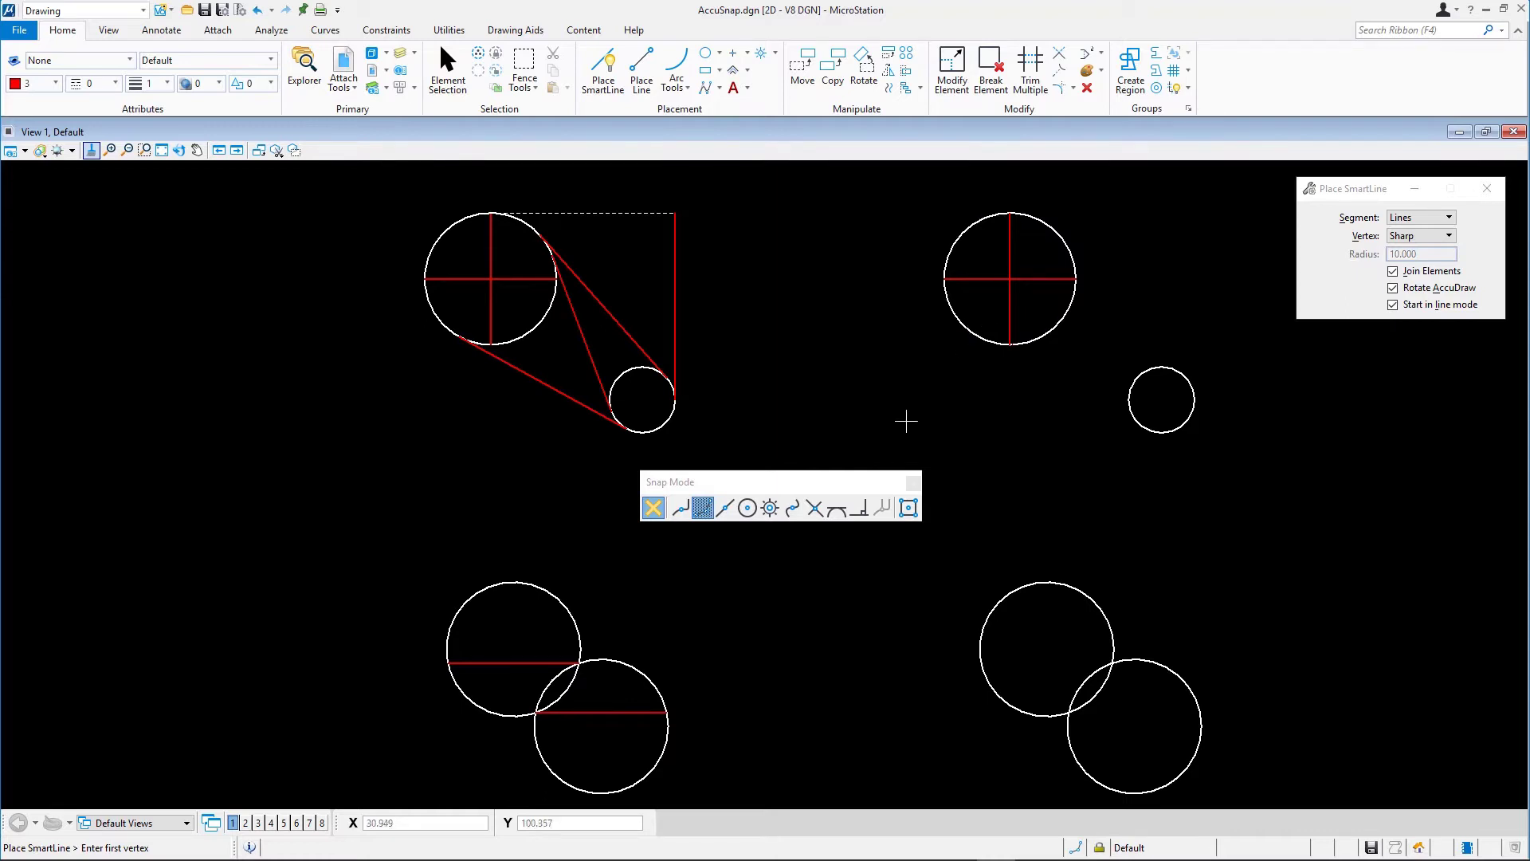
# - Set Tangent snap and draw tangent lines from the large circle to the small circle
pyautogui.click(837, 507)
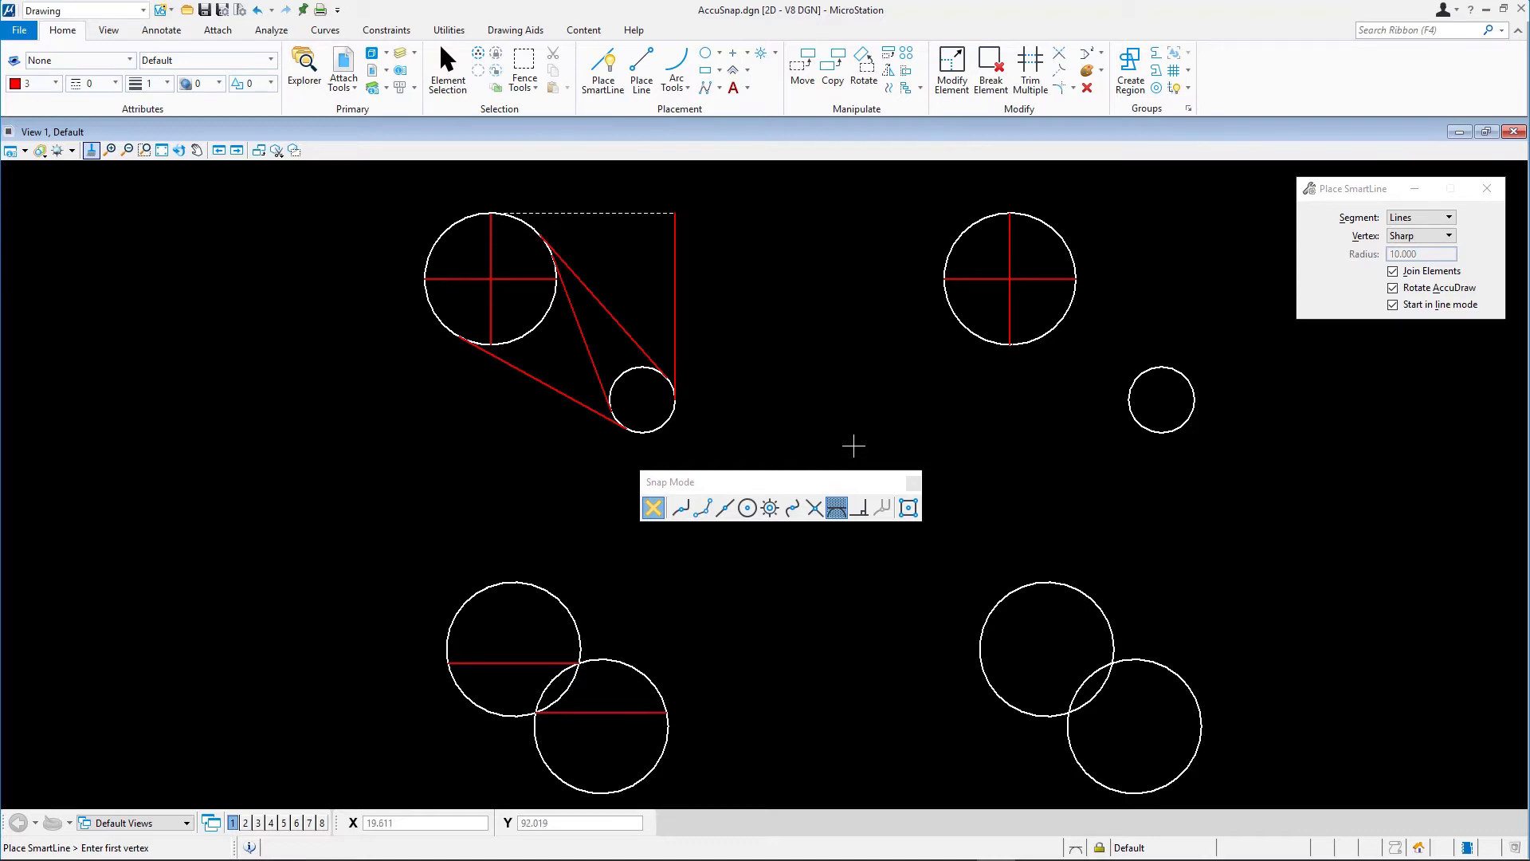
pyautogui.moveTo(1000, 343)
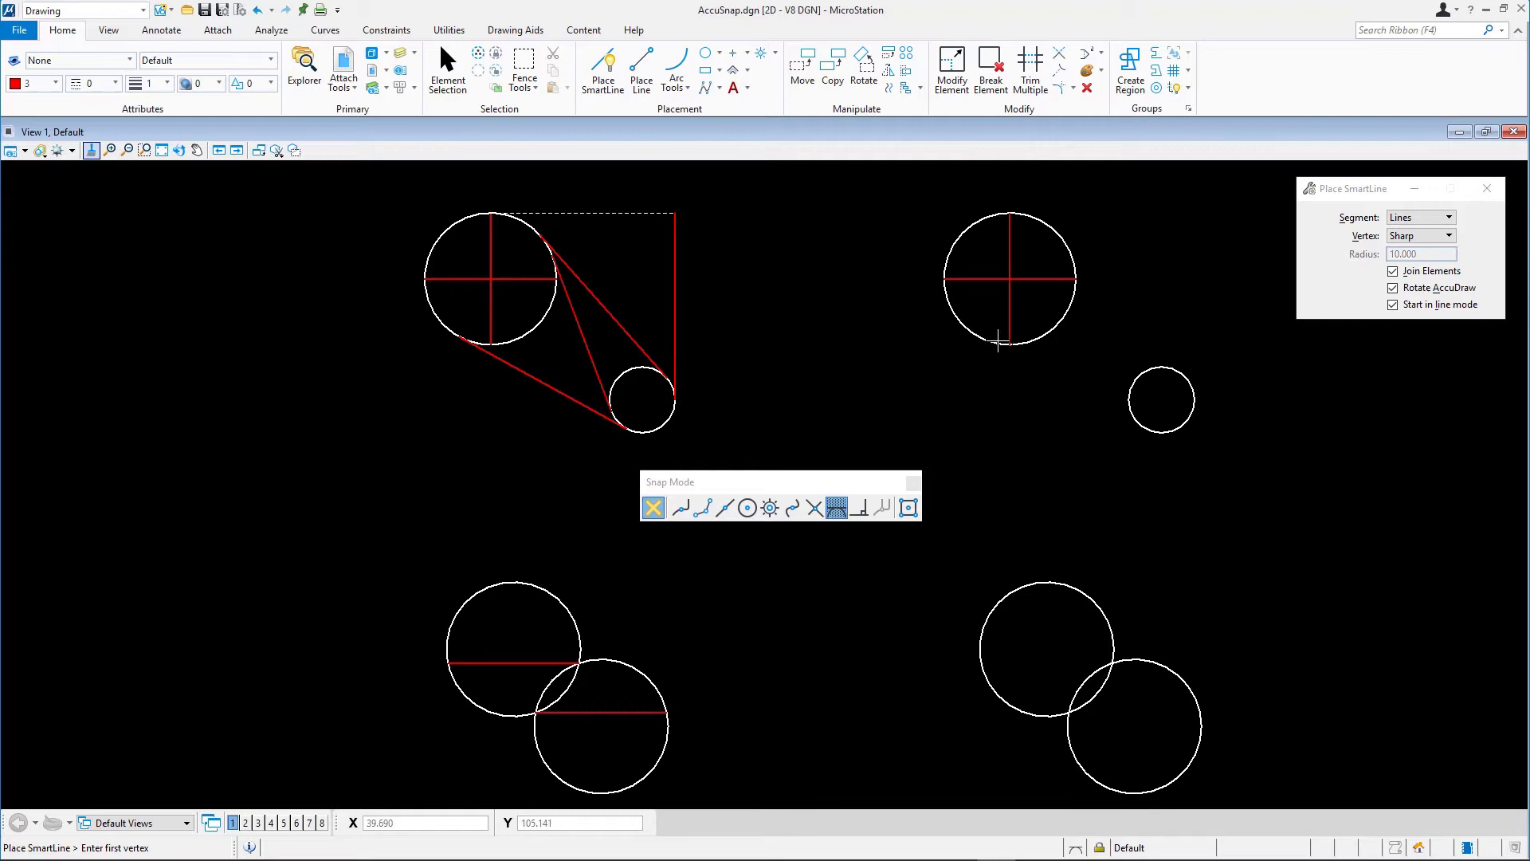
pyautogui.click(1001, 343)
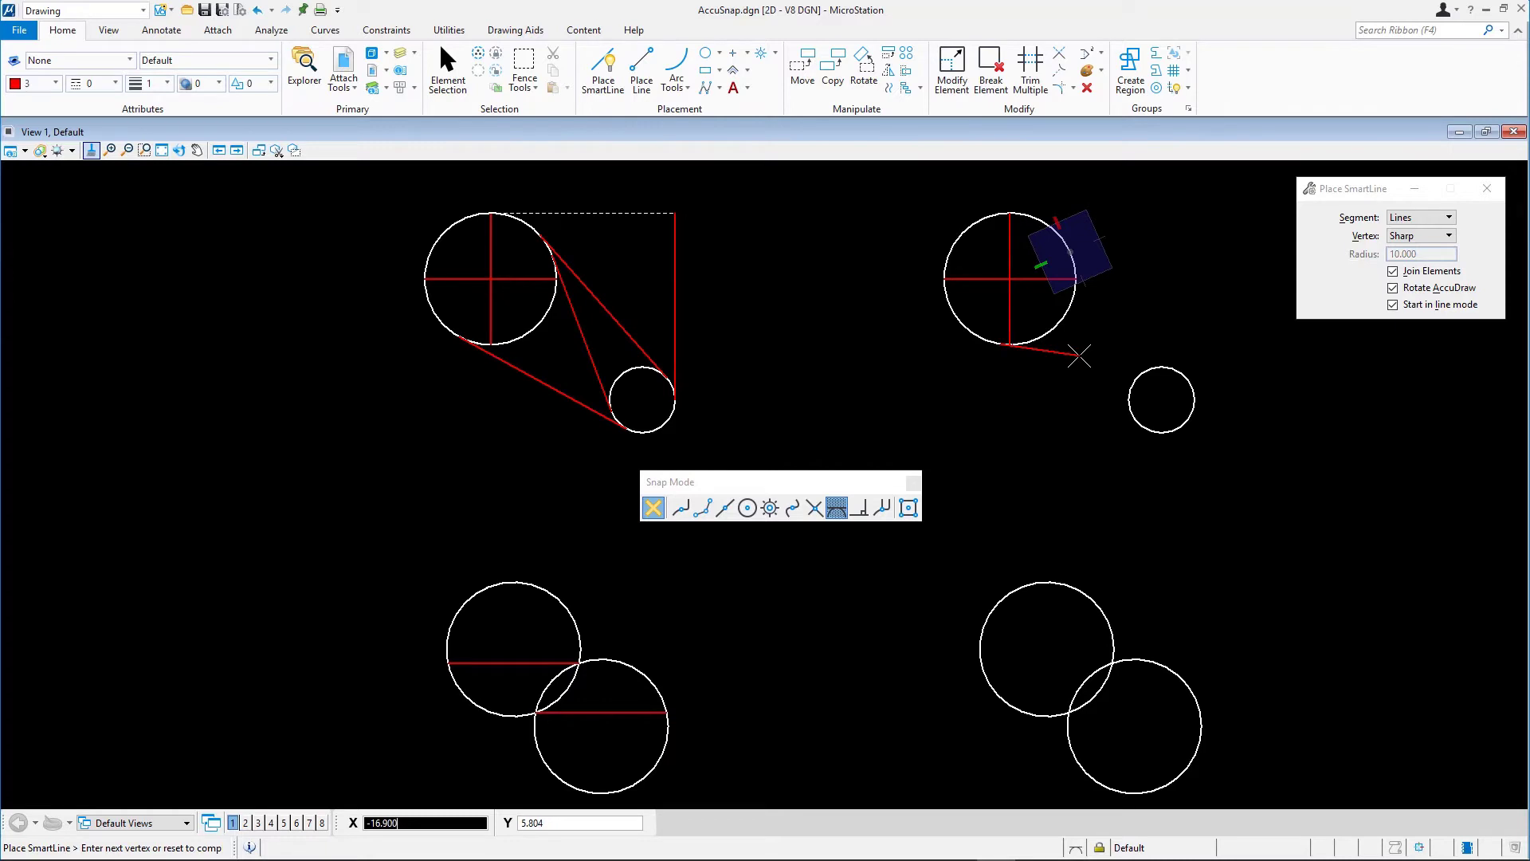
pyautogui.moveTo(1083, 350)
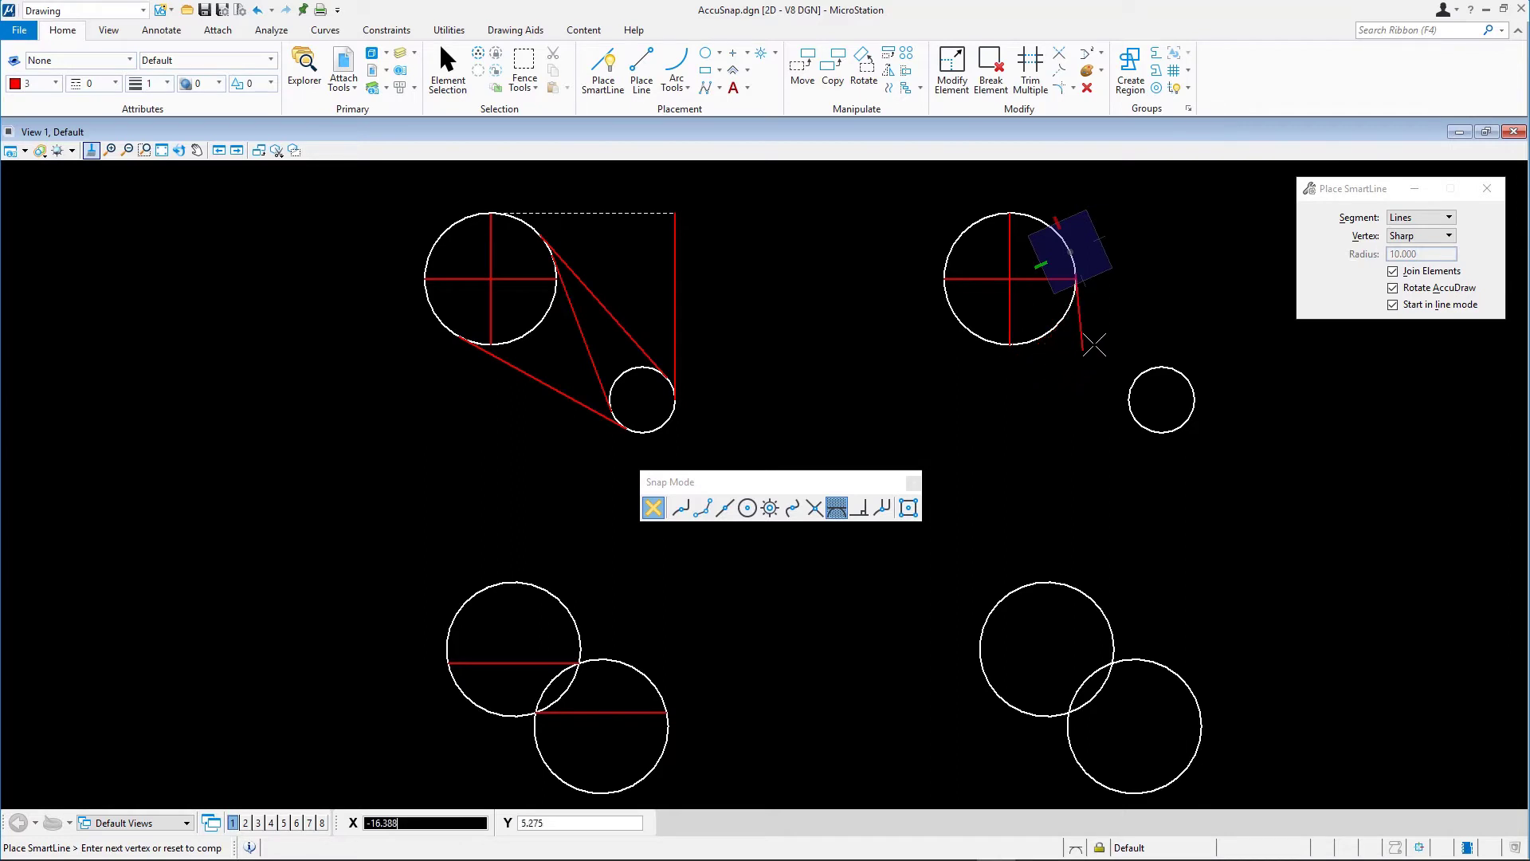
pyautogui.moveTo(1149, 334)
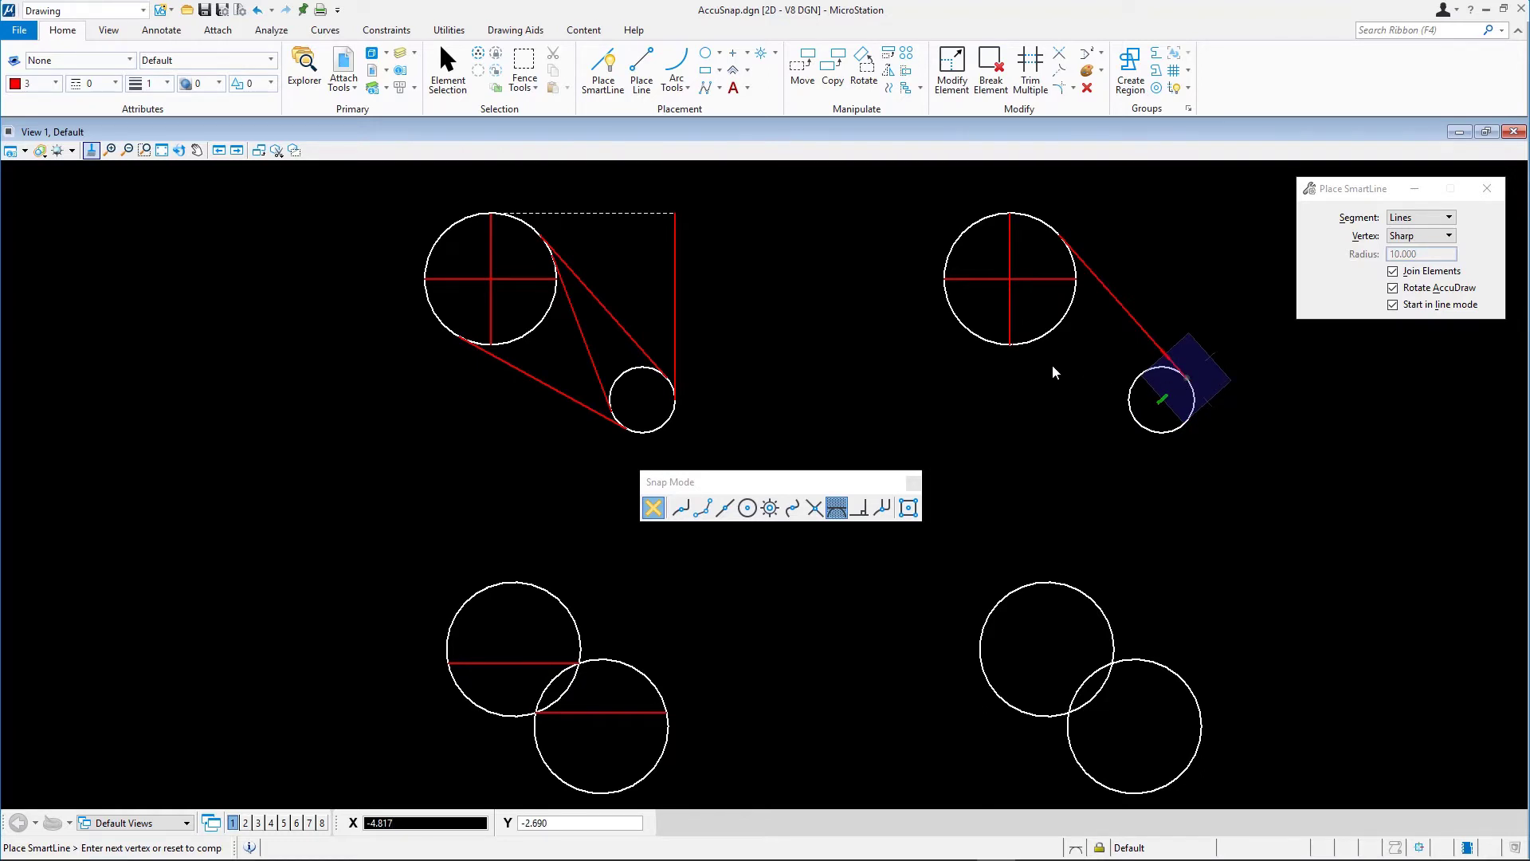
pyautogui.moveTo(1031, 360)
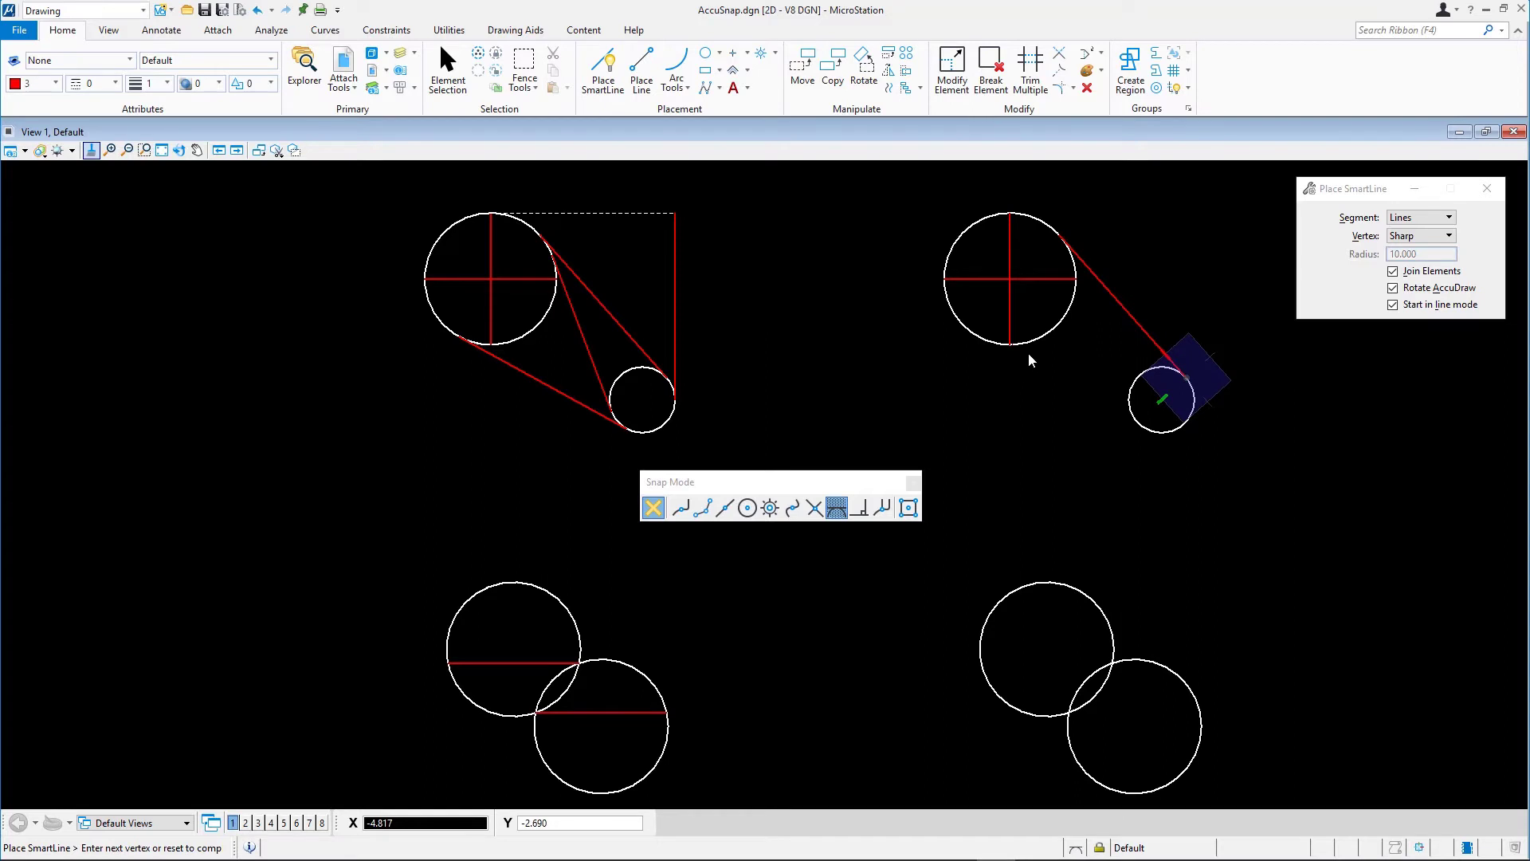
pyautogui.moveTo(1078, 368)
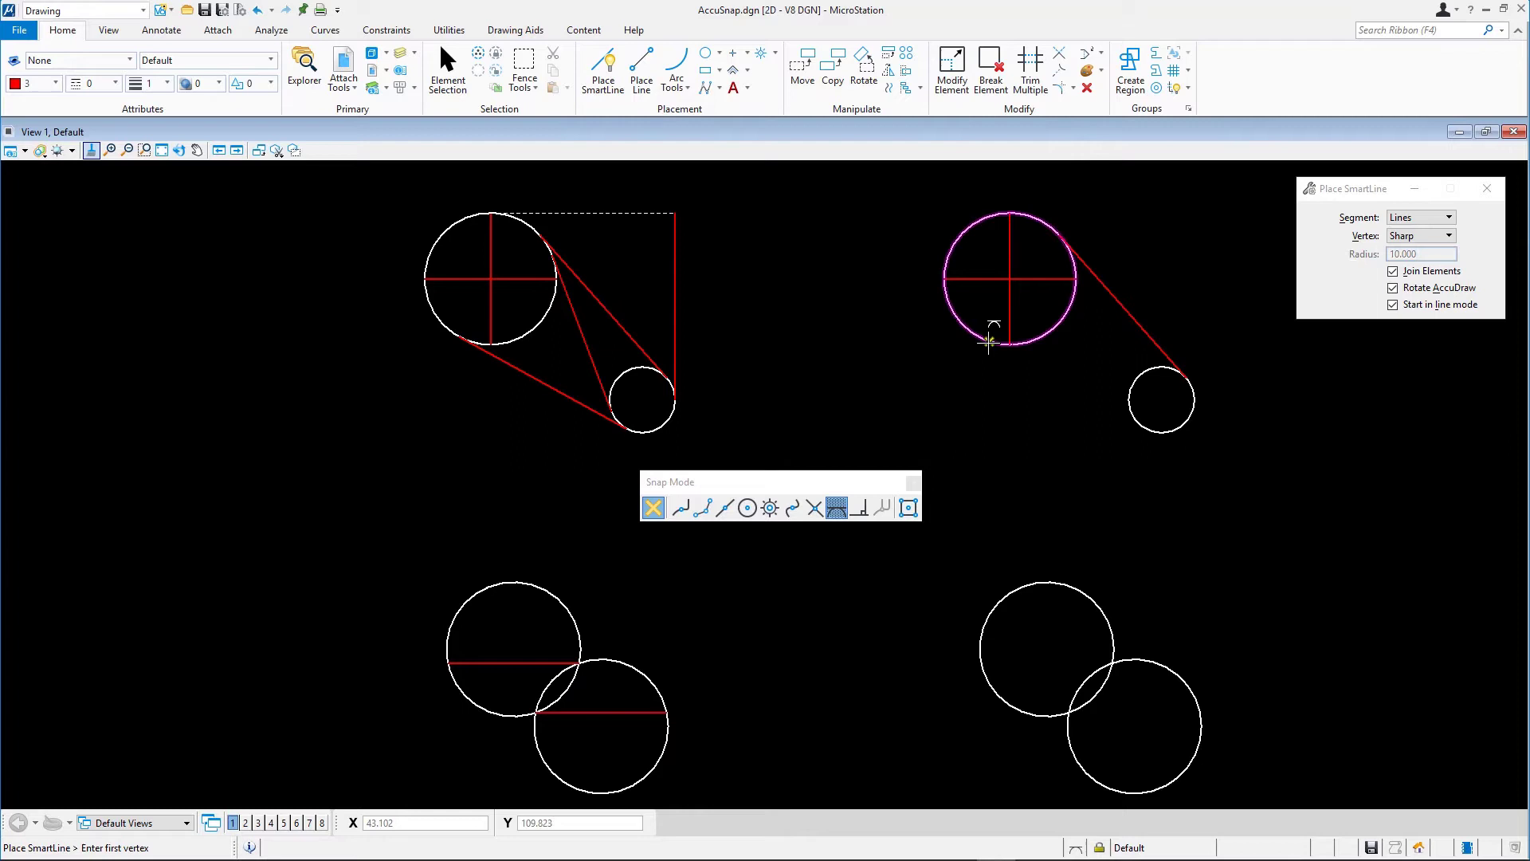
pyautogui.moveTo(976, 335)
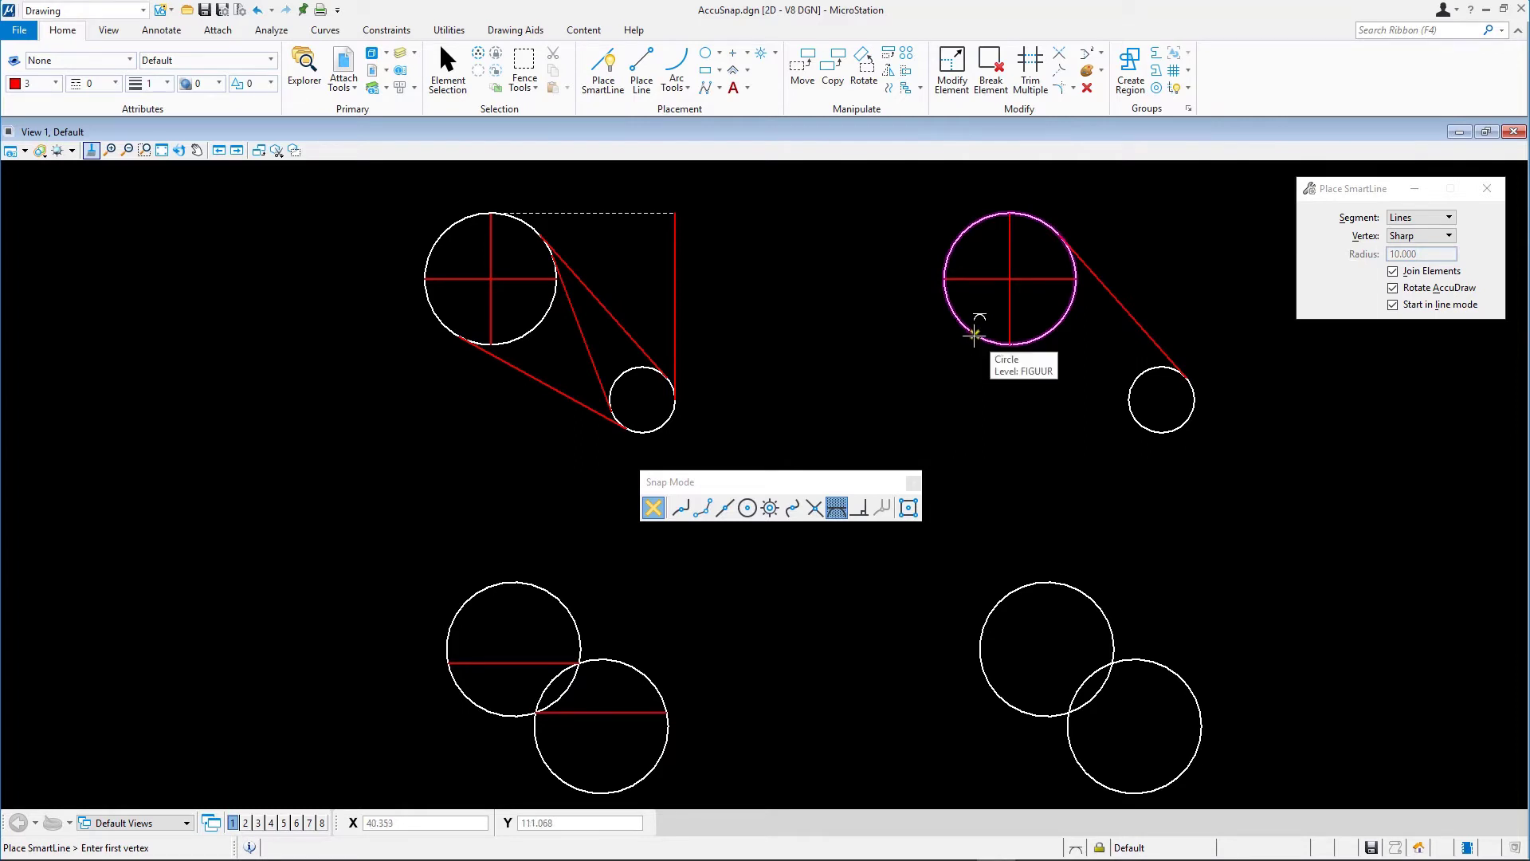
pyautogui.click(974, 337)
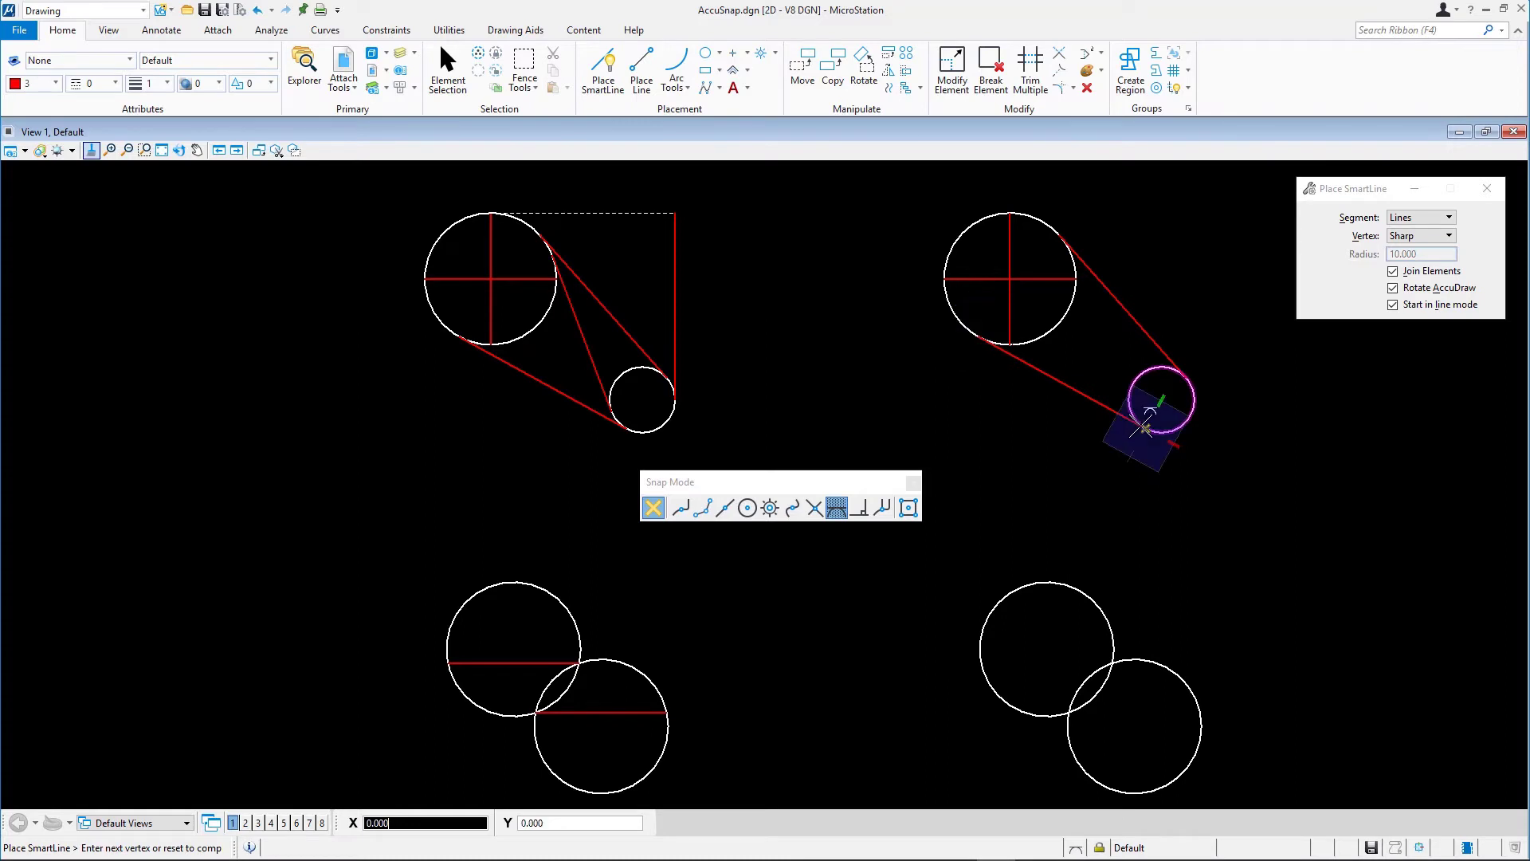
pyautogui.moveTo(1099, 380)
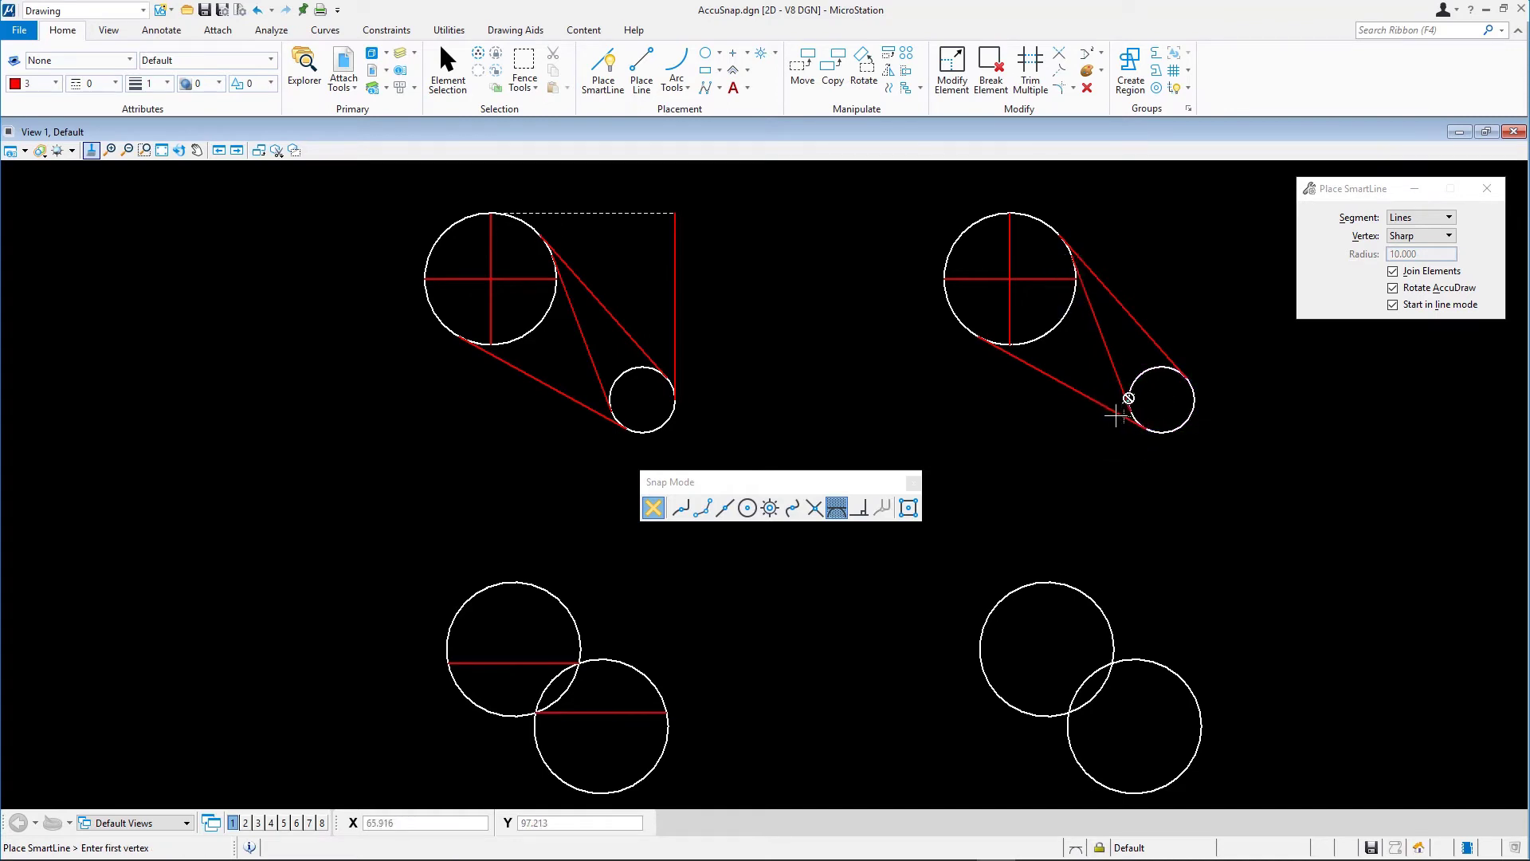
pyautogui.moveTo(1085, 423)
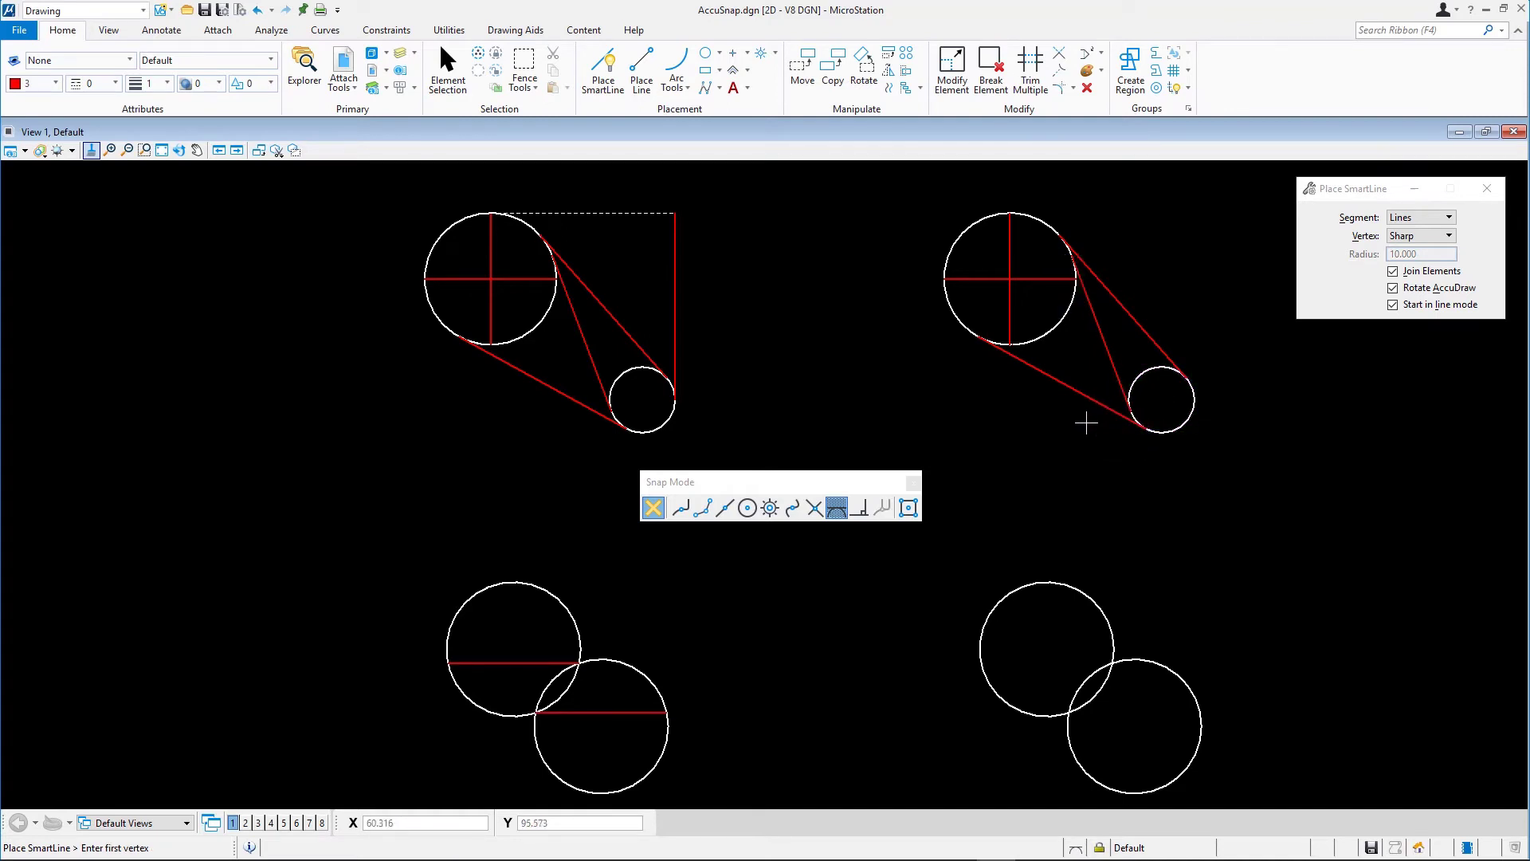
pyautogui.moveTo(1098, 414)
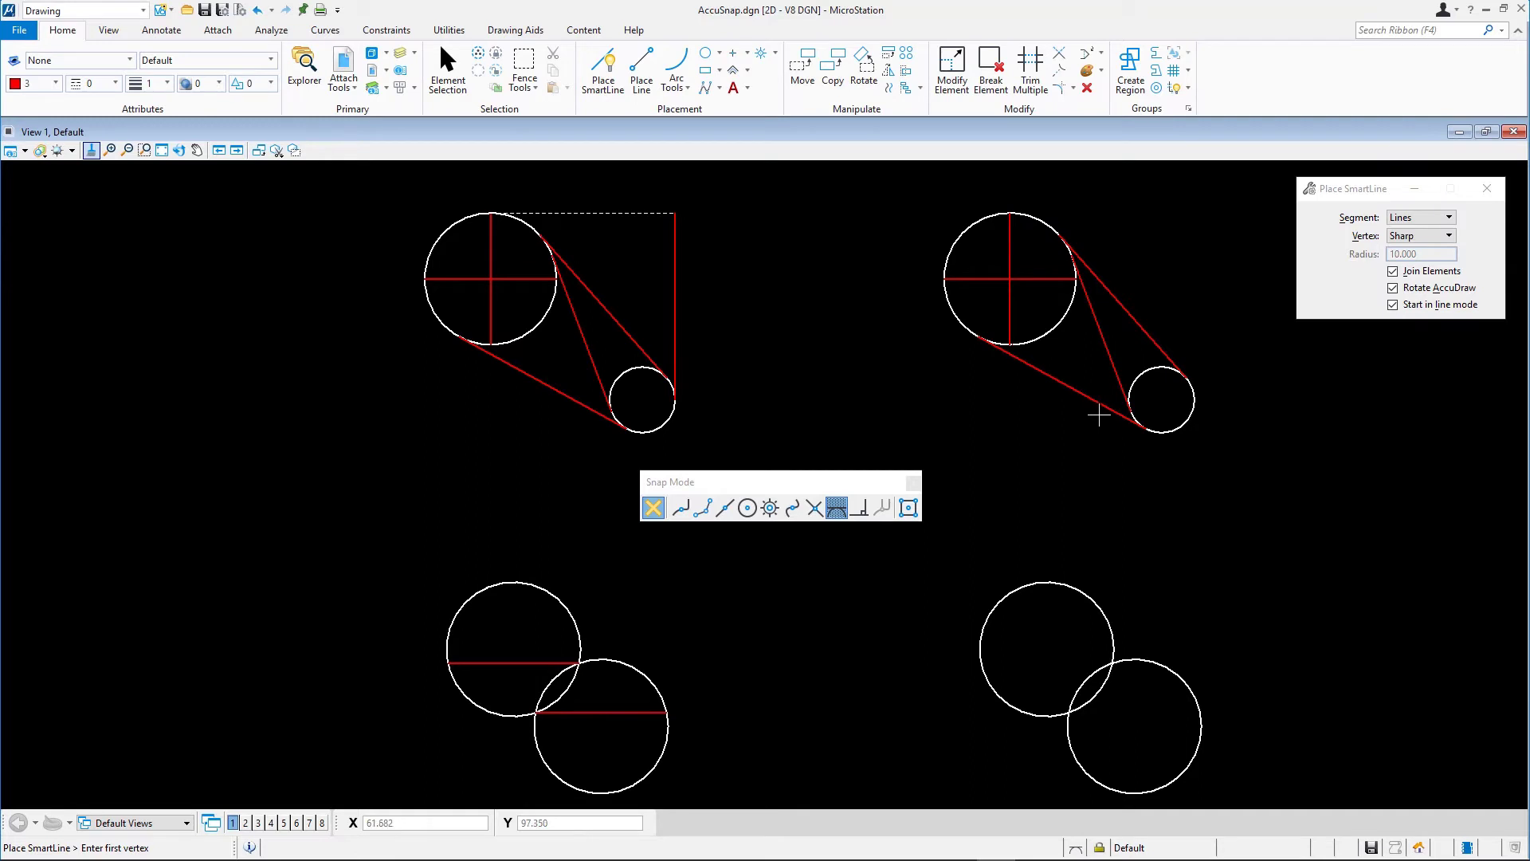
# - Place the vertical line from the small circle's right quadrant up to the big circle's top
pyautogui.click(725, 507)
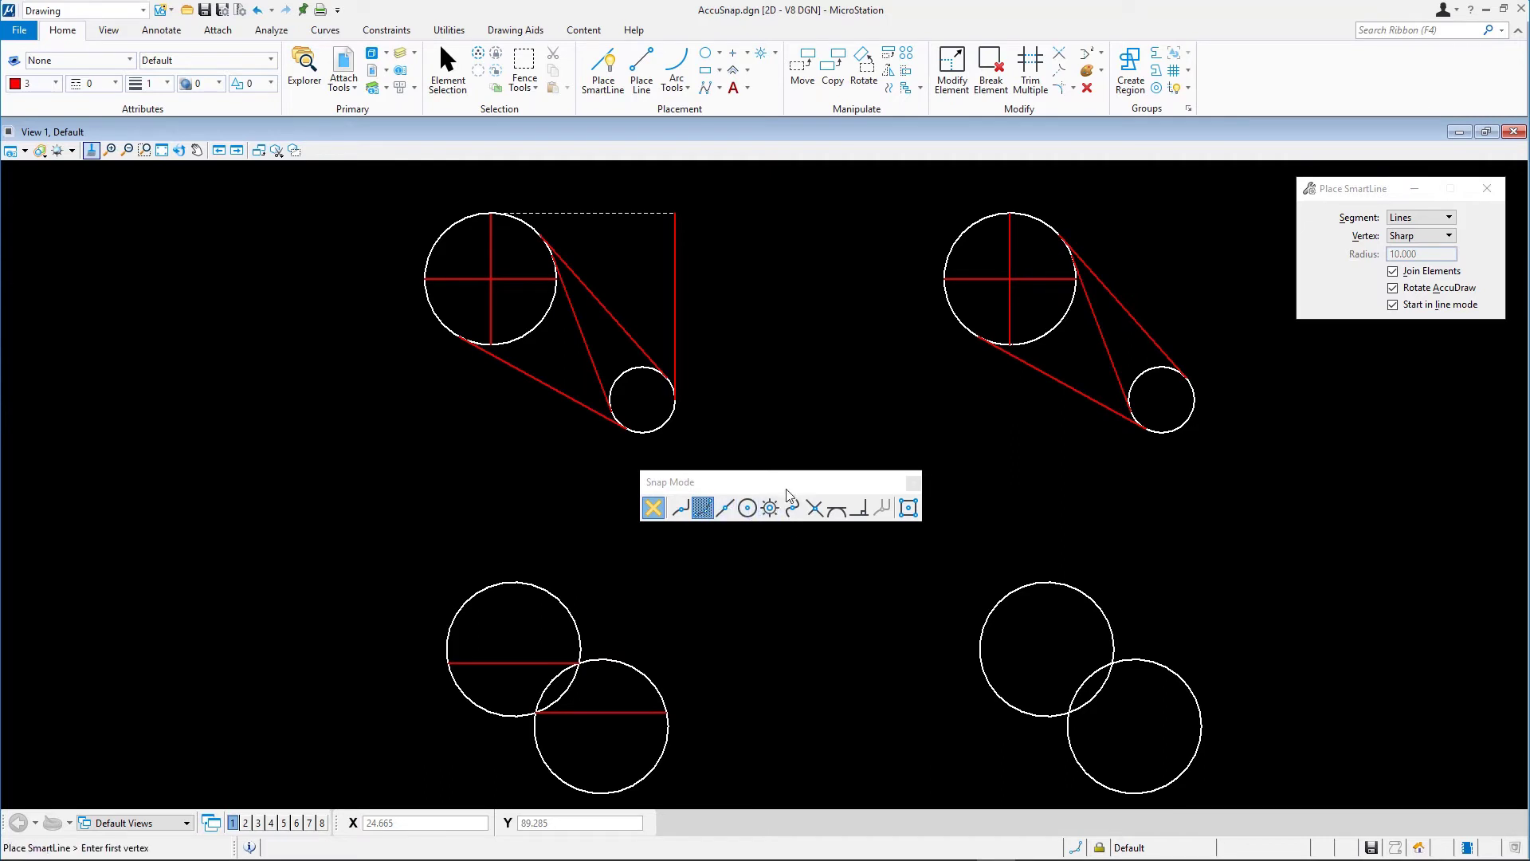
pyautogui.moveTo(1175, 405)
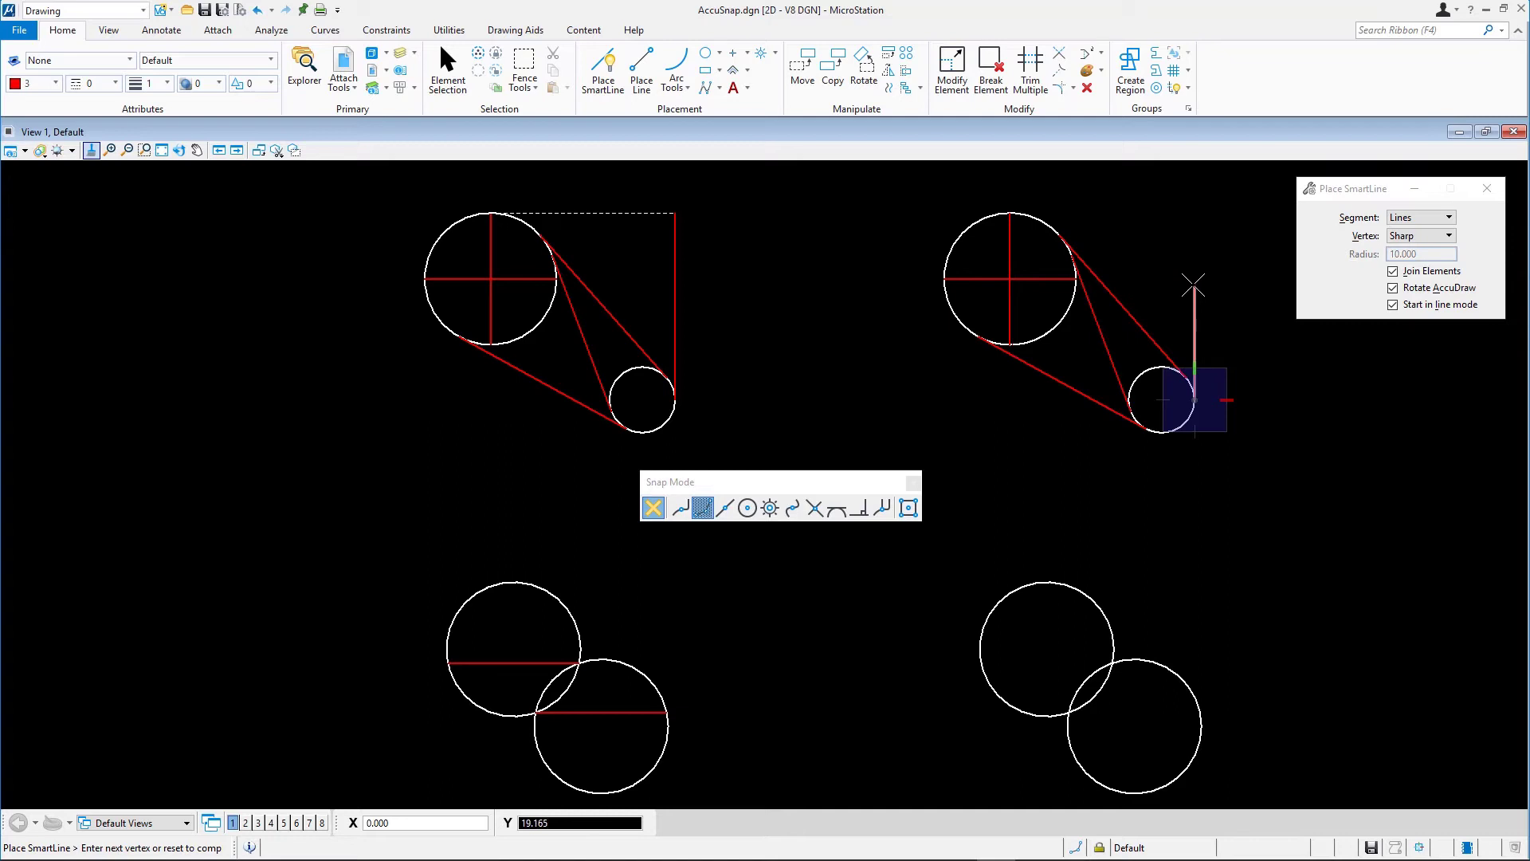
pyautogui.moveTo(1194, 236)
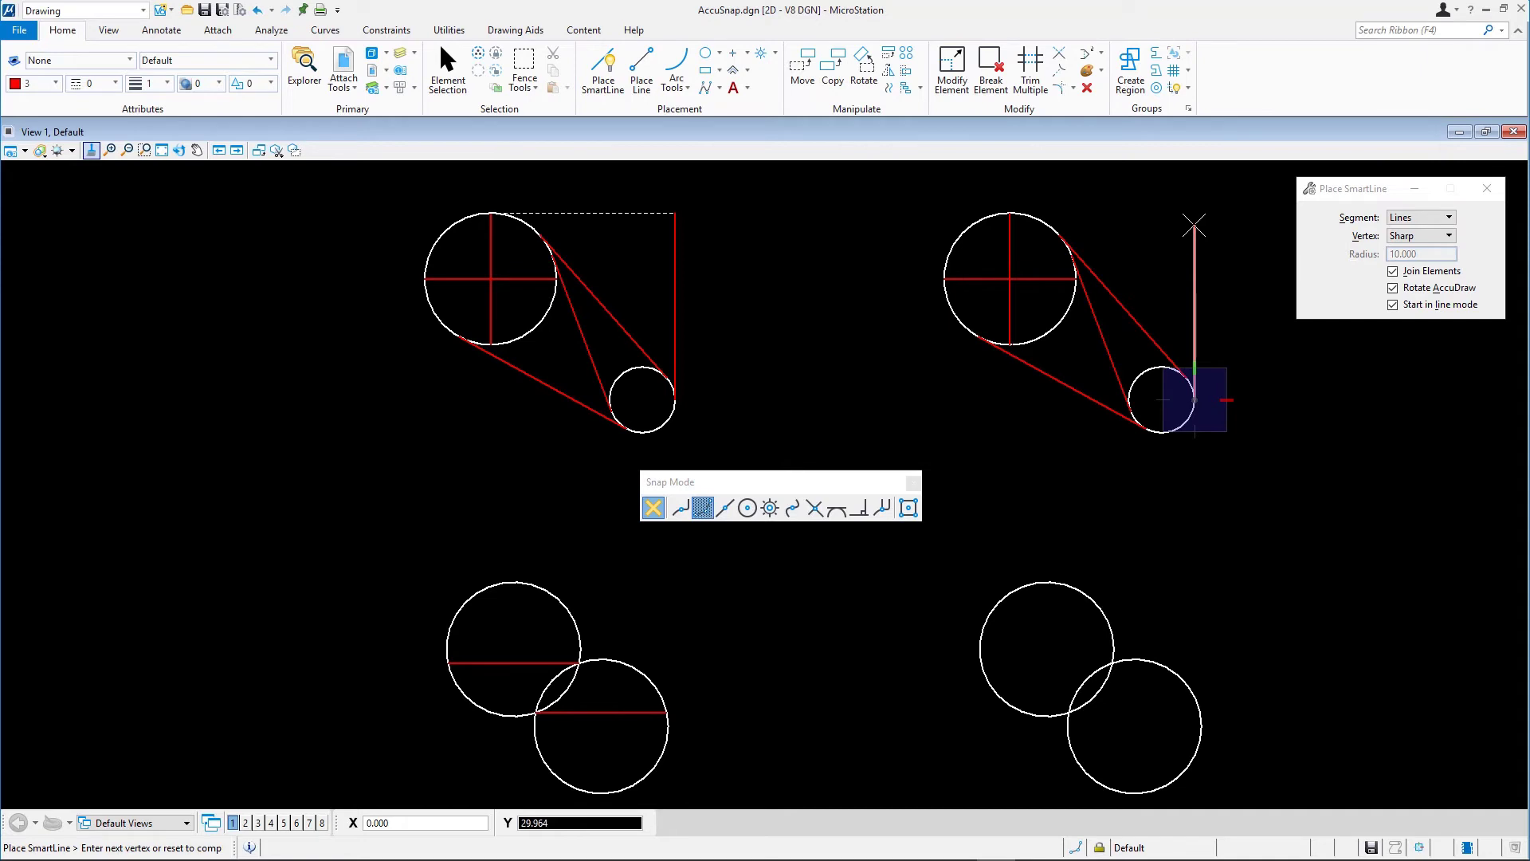
pyautogui.moveTo(1151, 216)
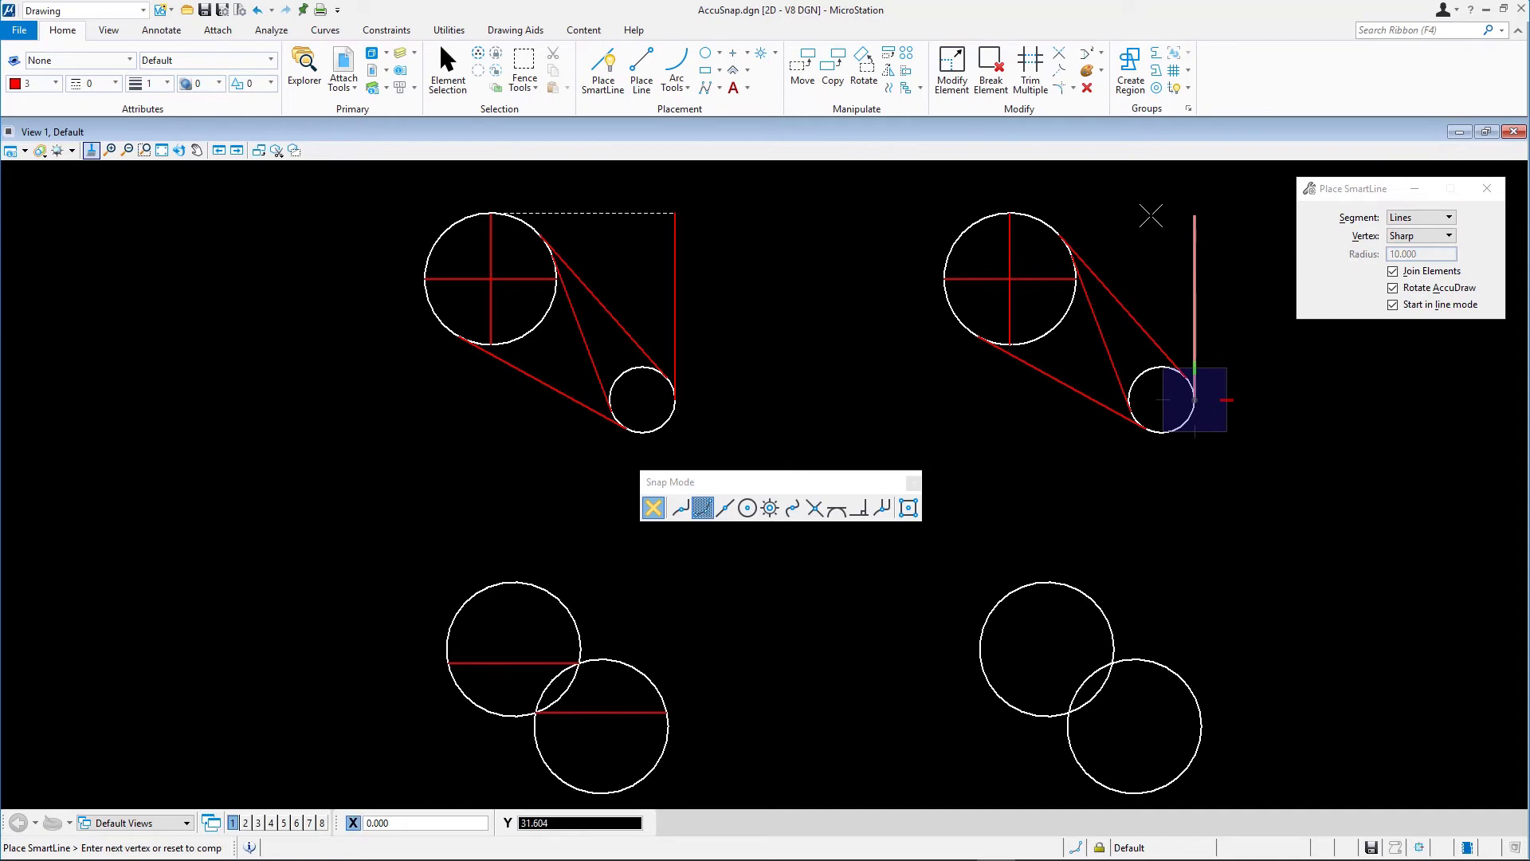
pyautogui.moveTo(1050, 215)
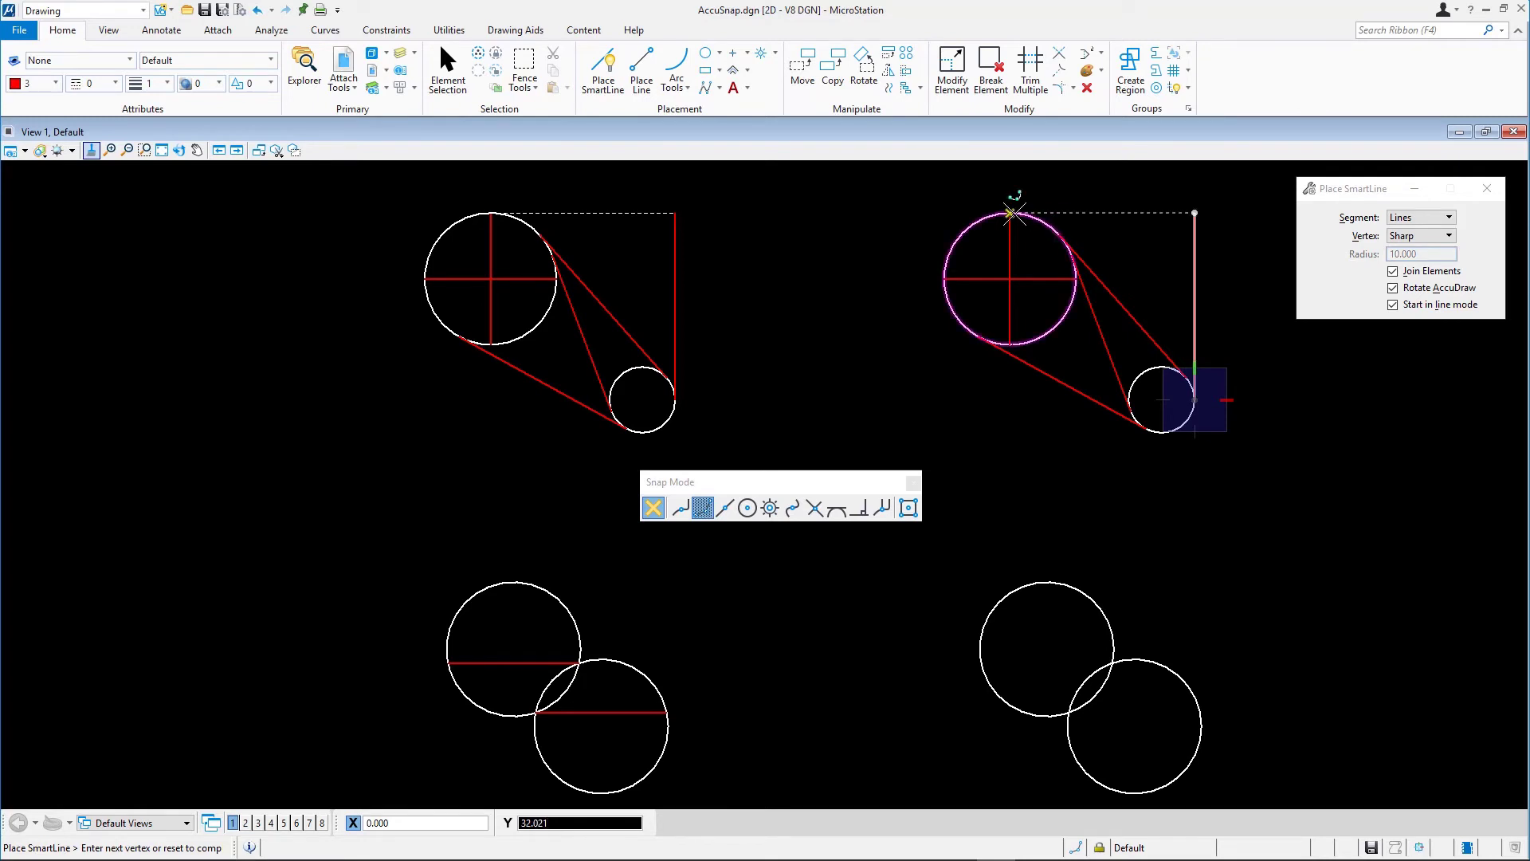
pyautogui.moveTo(1010, 214)
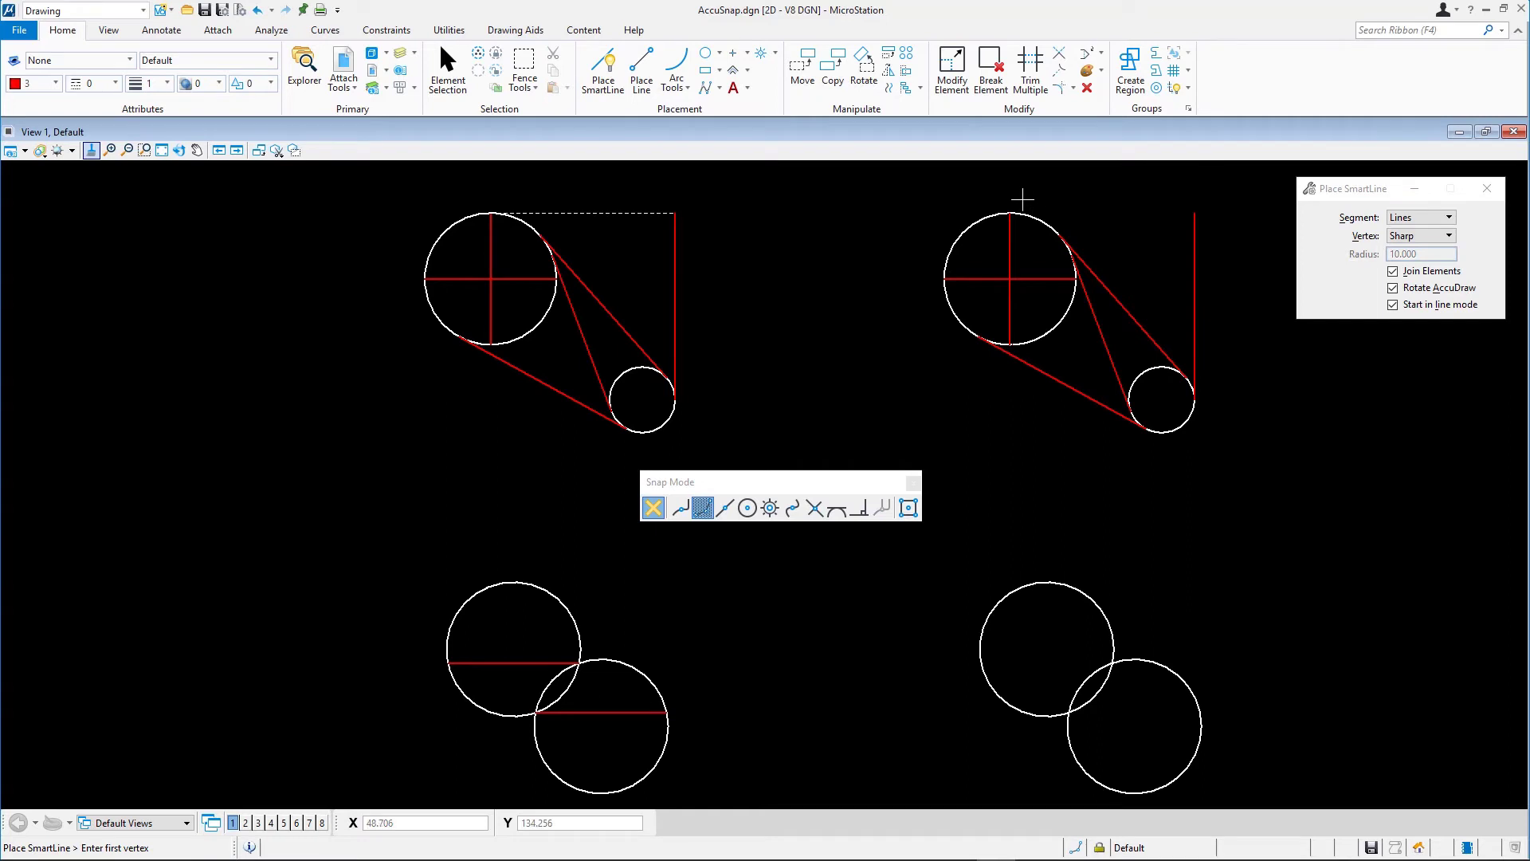
pyautogui.moveTo(999, 195)
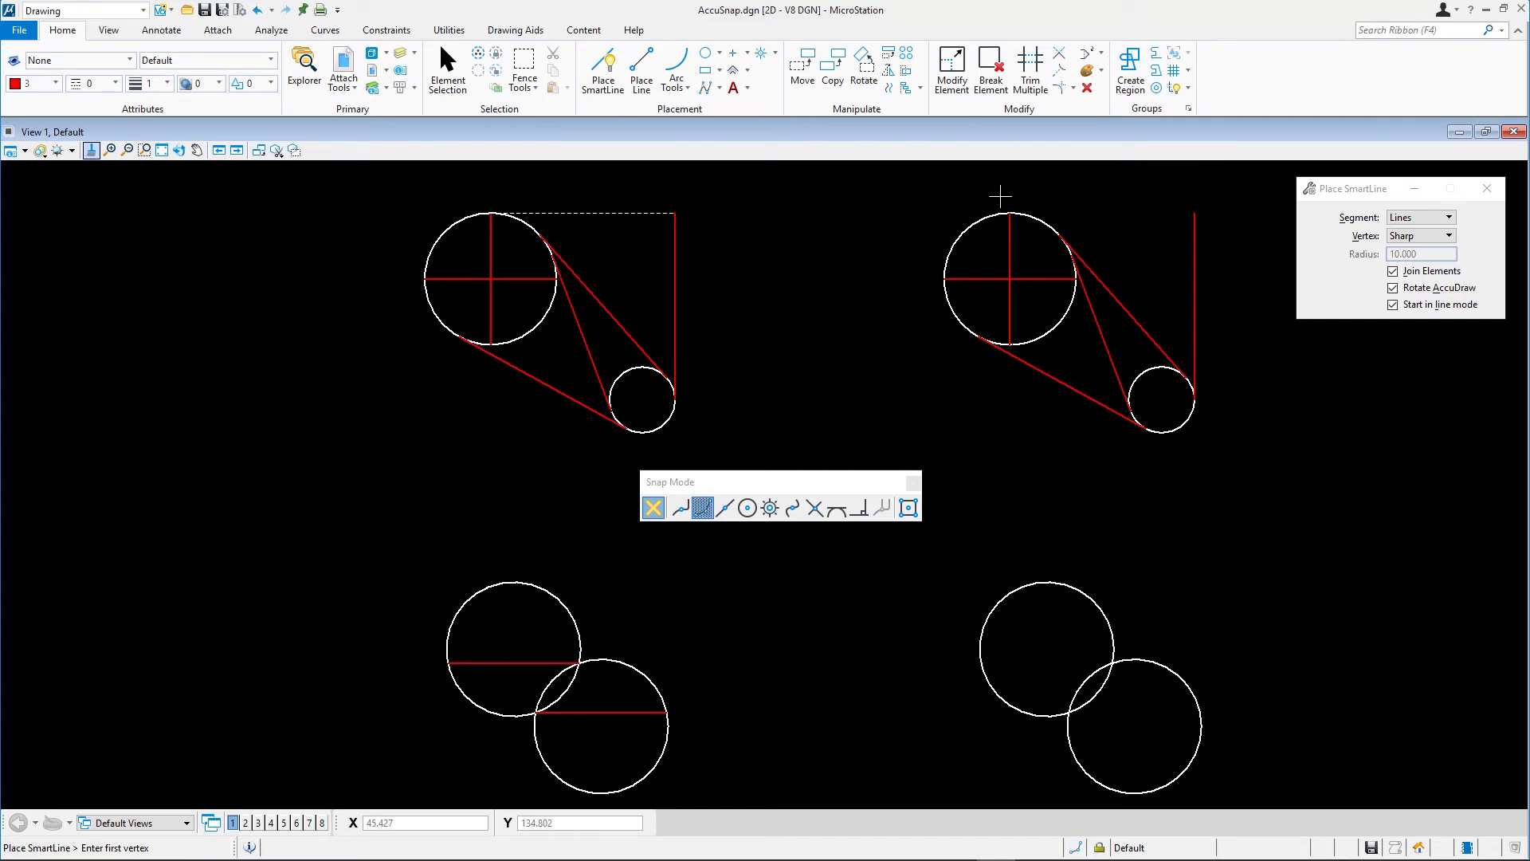
pyautogui.moveTo(966, 578)
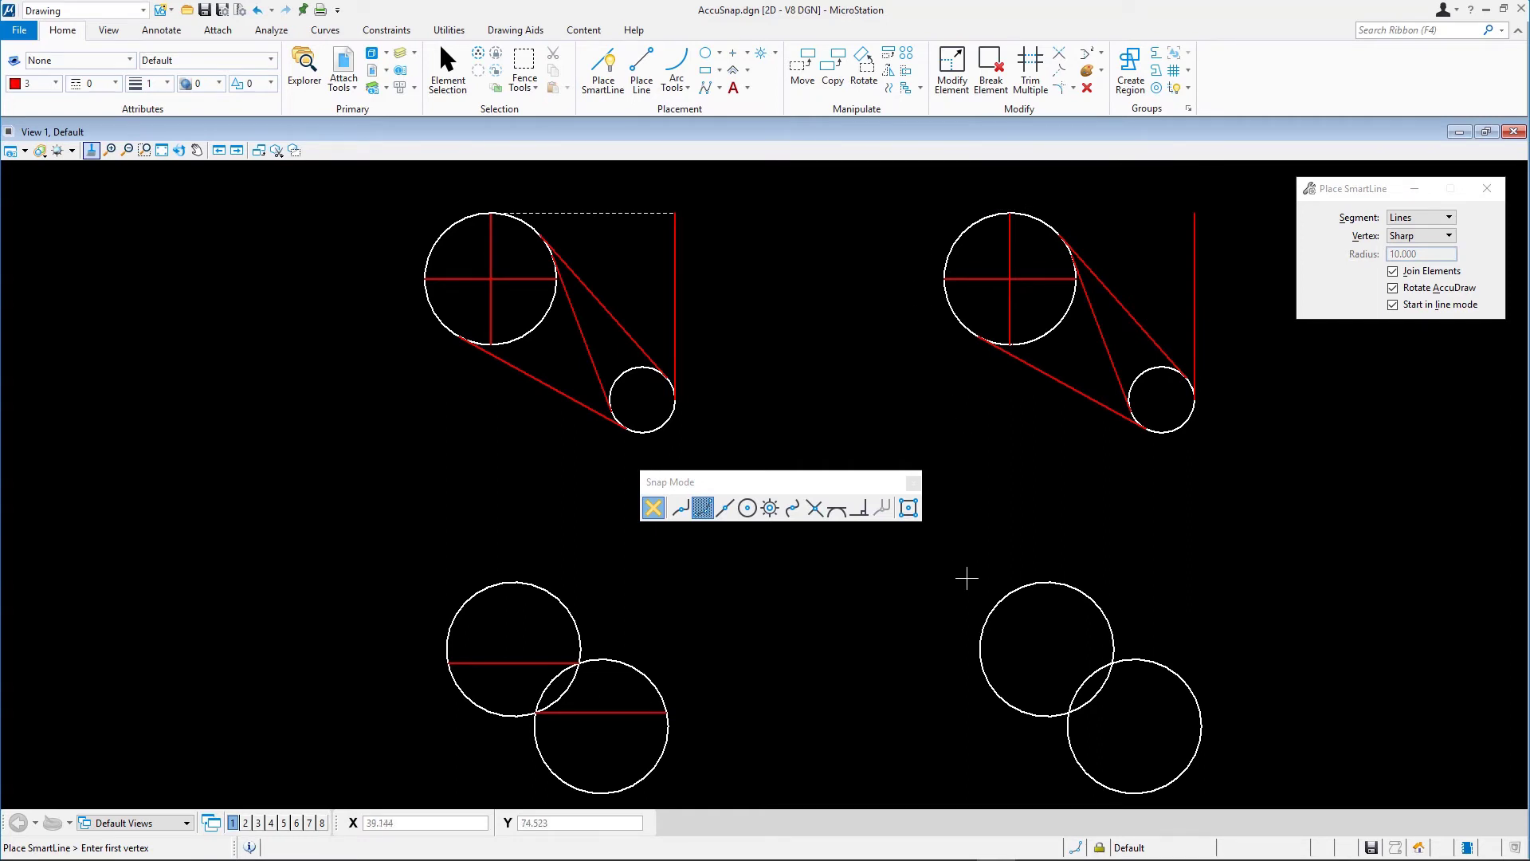
pyautogui.moveTo(954, 609)
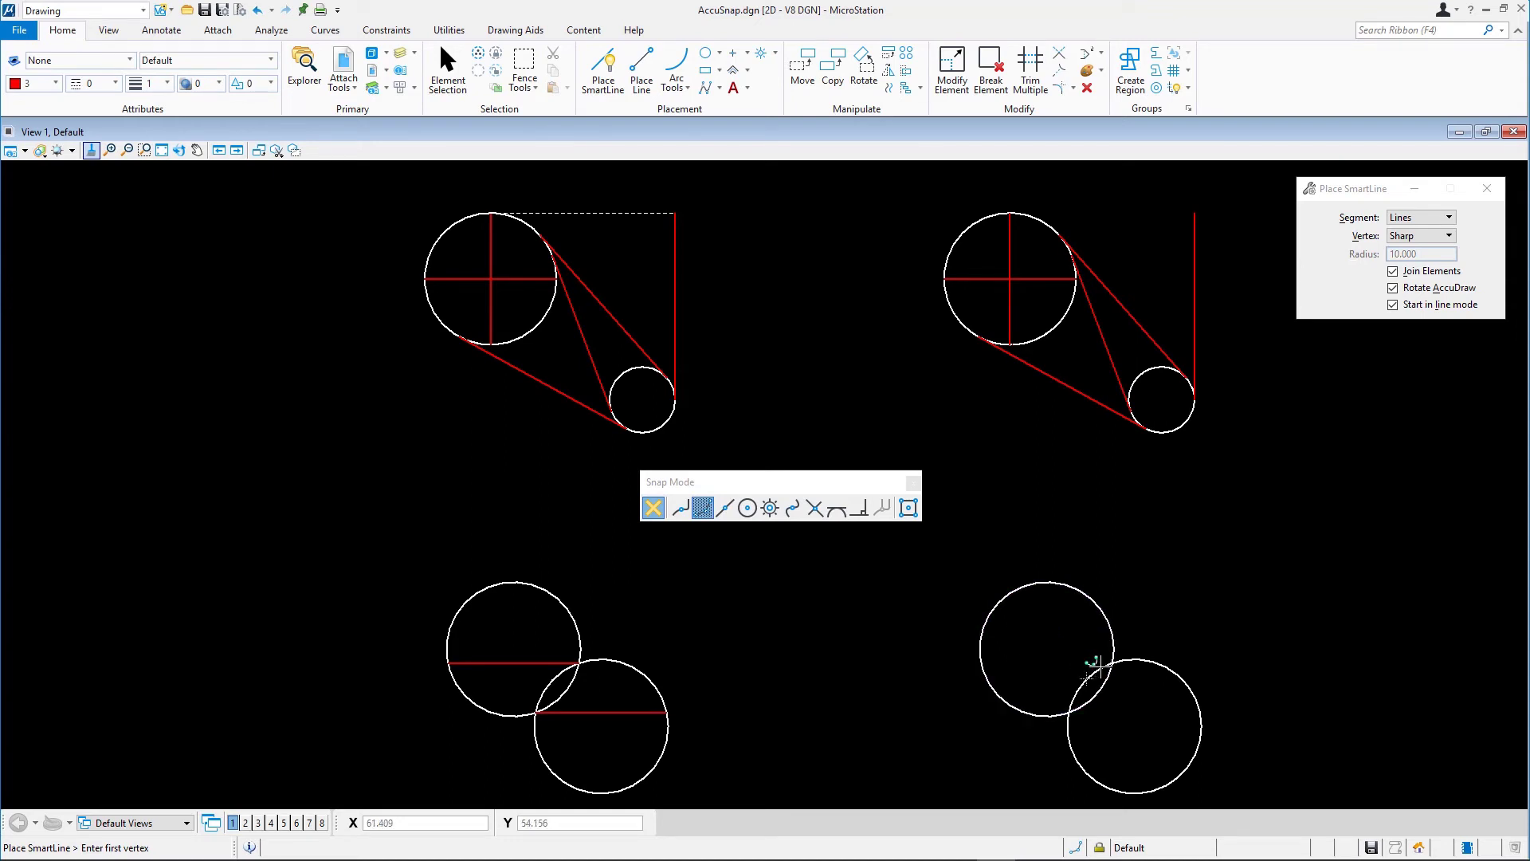
pyautogui.moveTo(1059, 658)
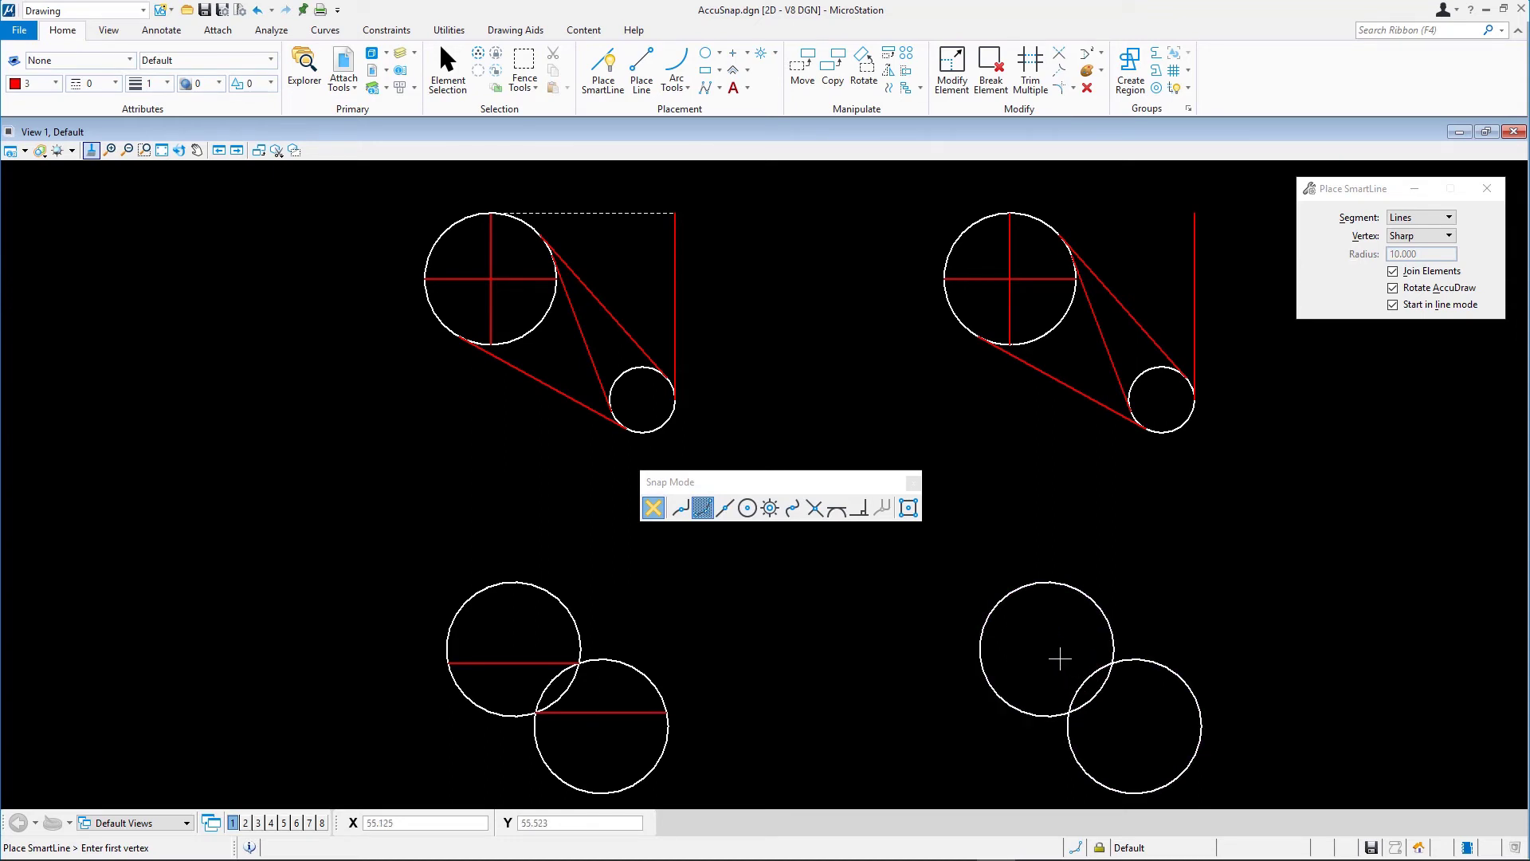
# - Using Intersect snap, draw both horizontal chords from the lower circles' intersection to each circle
pyautogui.click(815, 508)
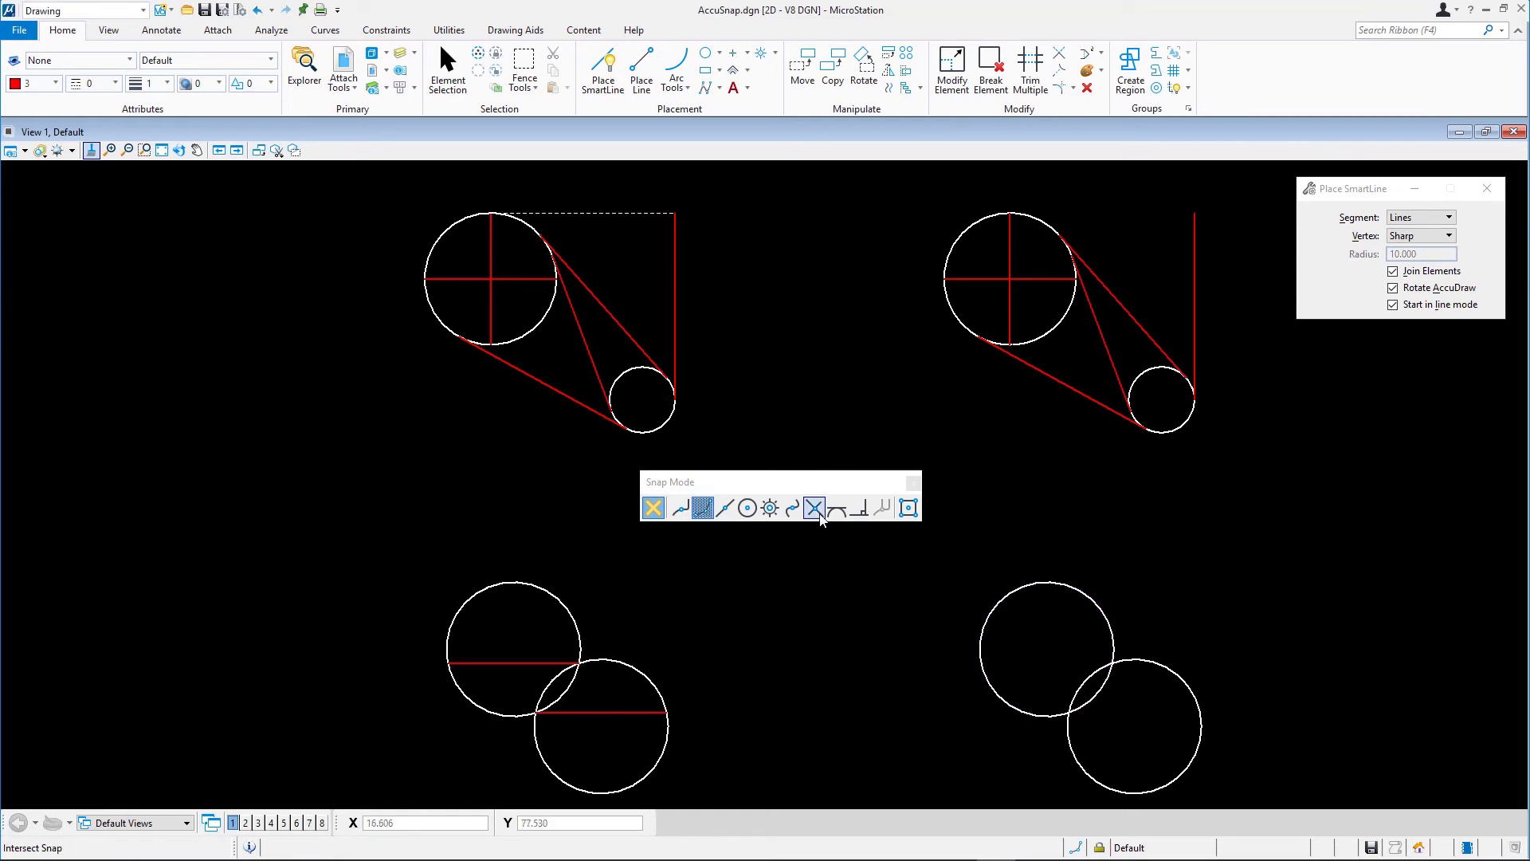
pyautogui.moveTo(816, 508)
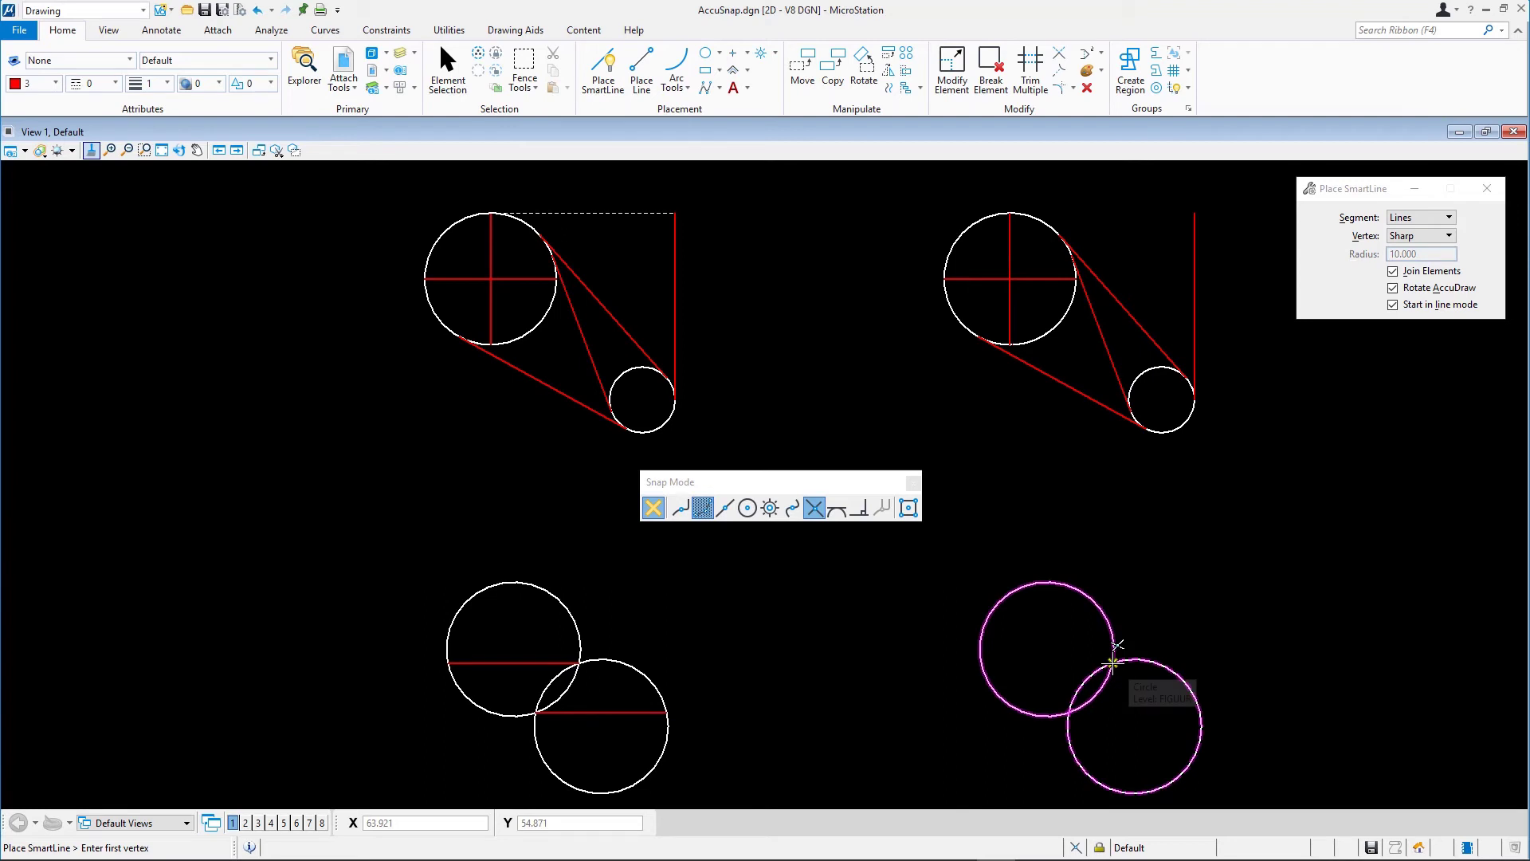
pyautogui.click(1112, 664)
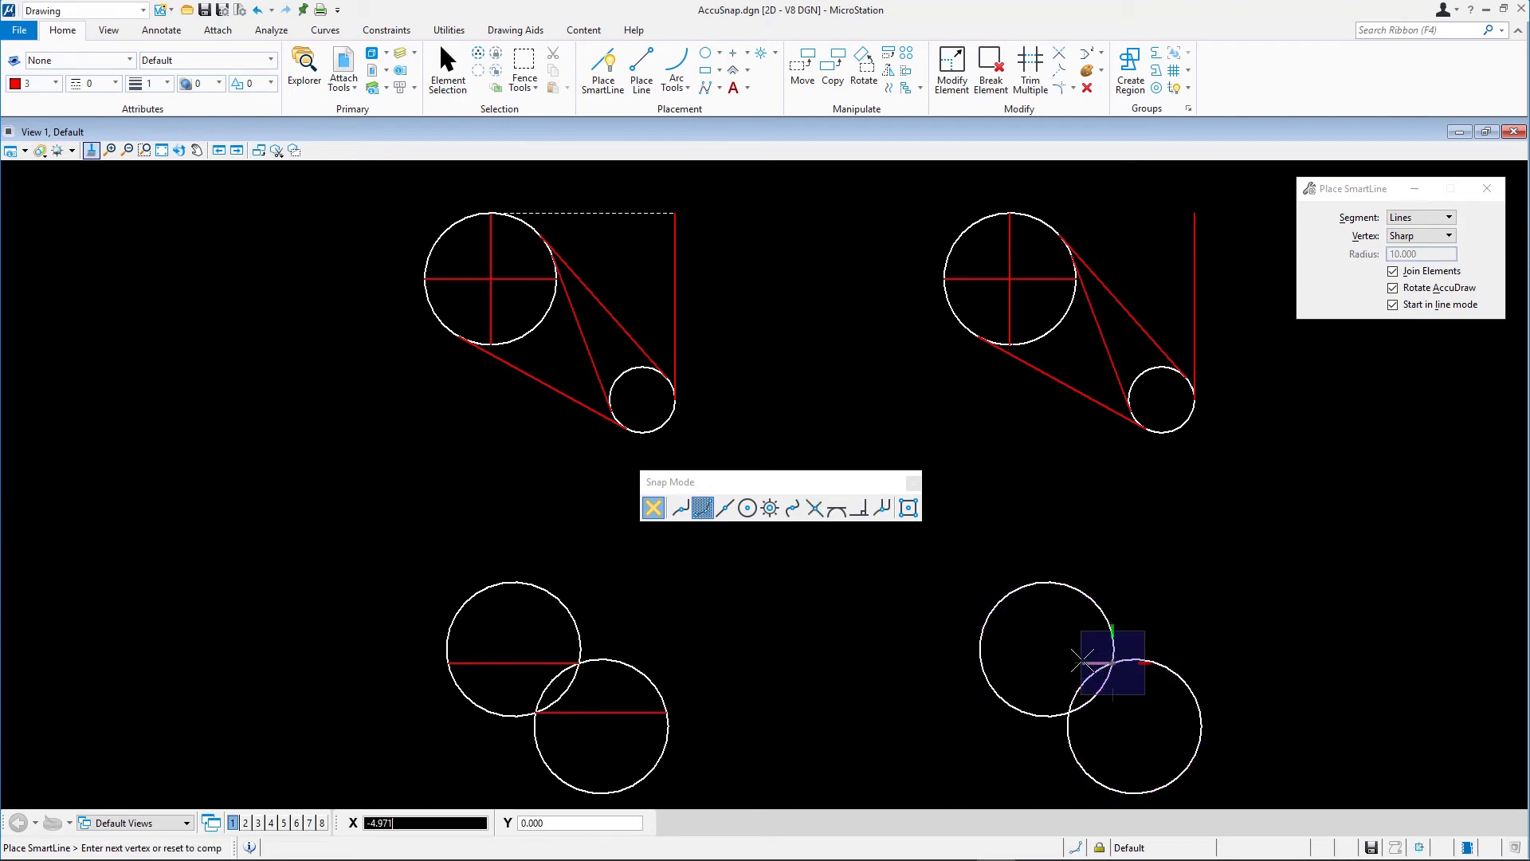
pyautogui.moveTo(1024, 659)
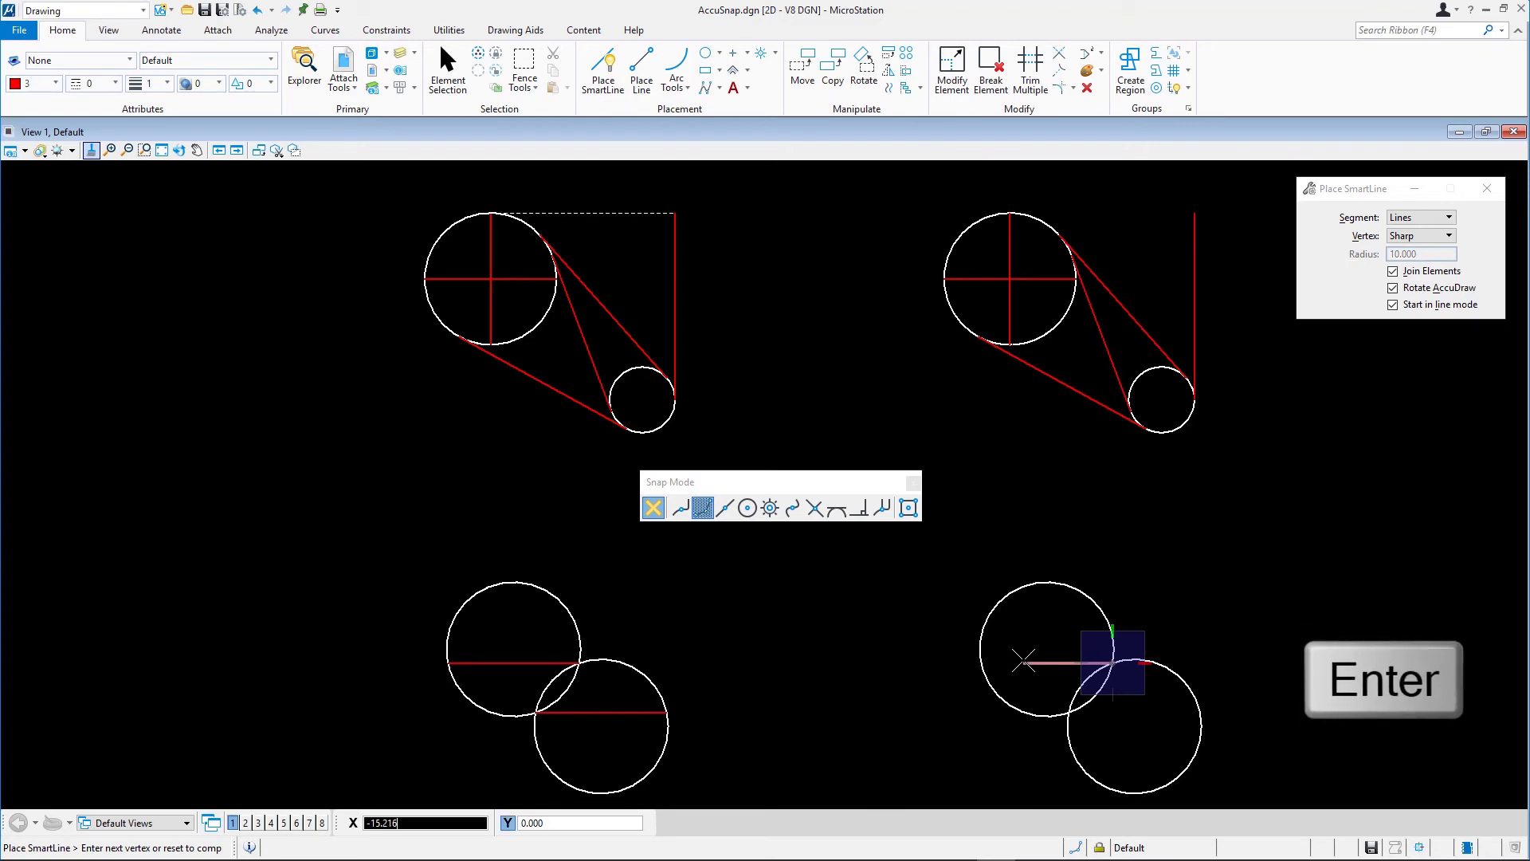
pyautogui.moveTo(1007, 658)
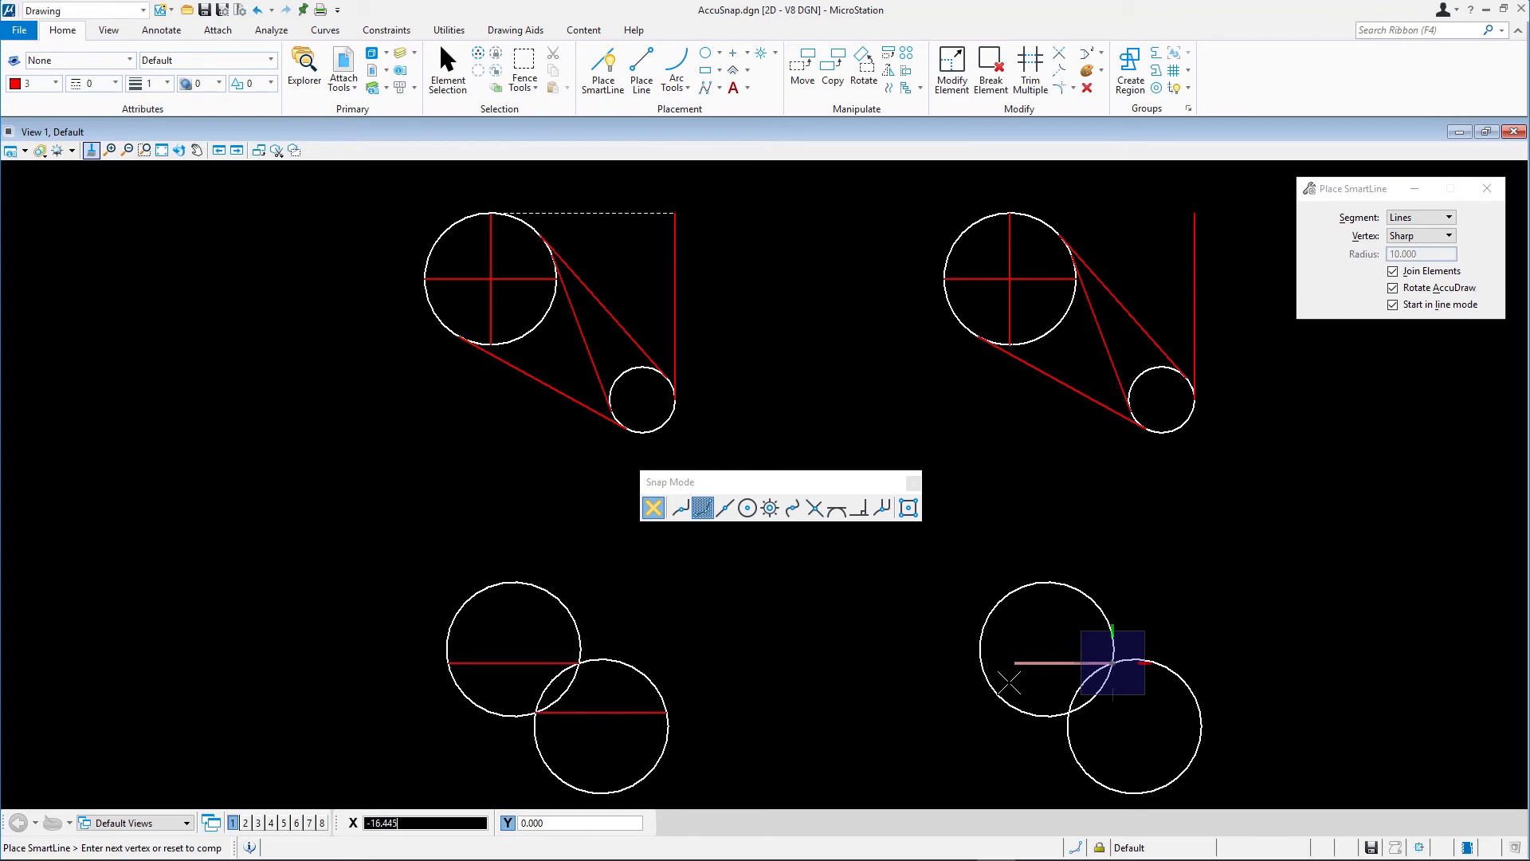
pyautogui.click(680, 508)
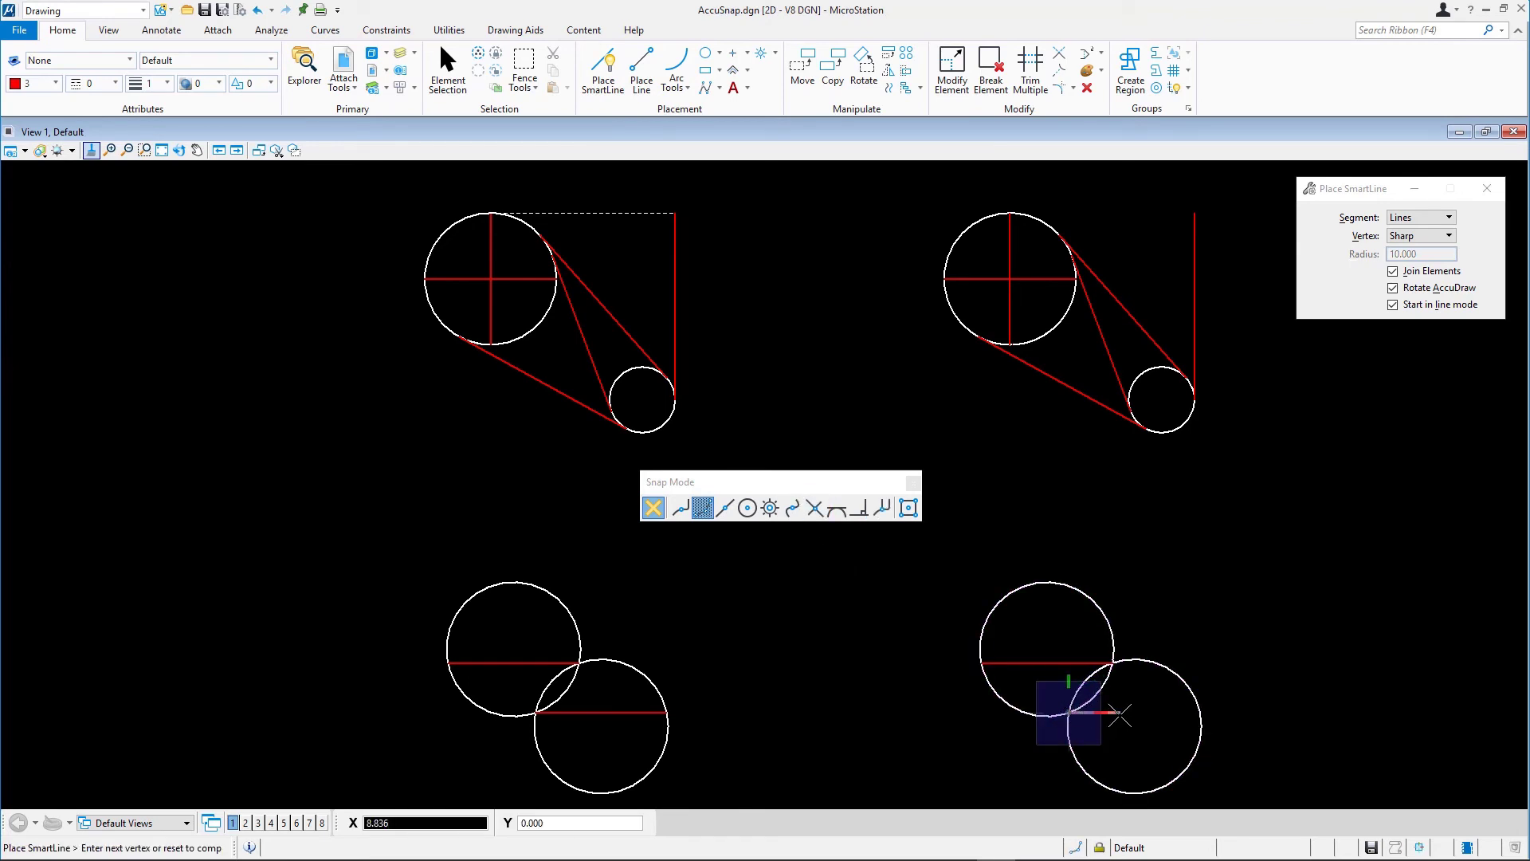
pyautogui.click(688, 507)
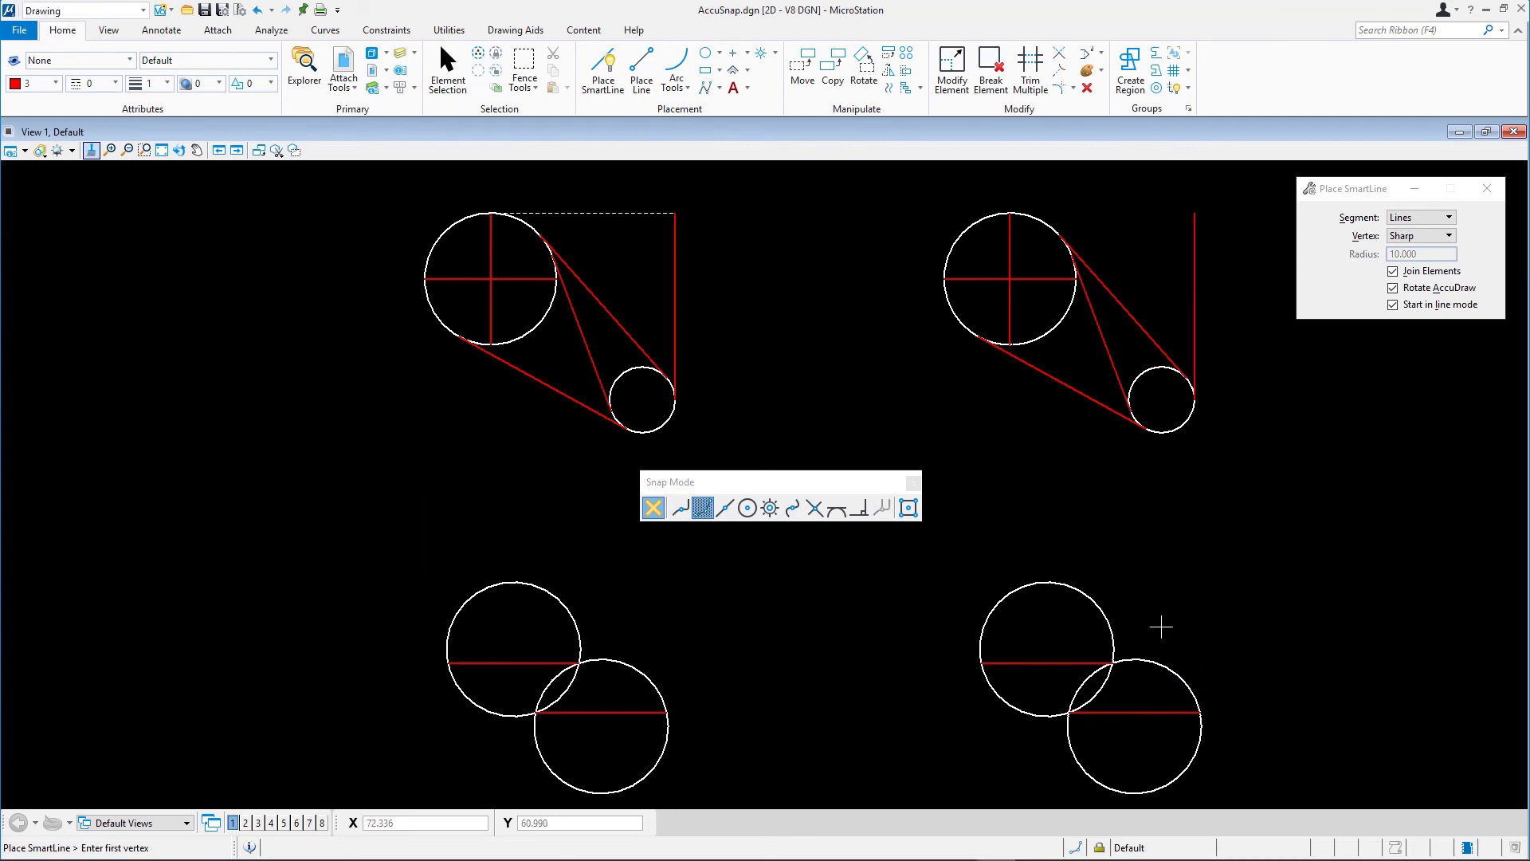
pyautogui.moveTo(79, 166)
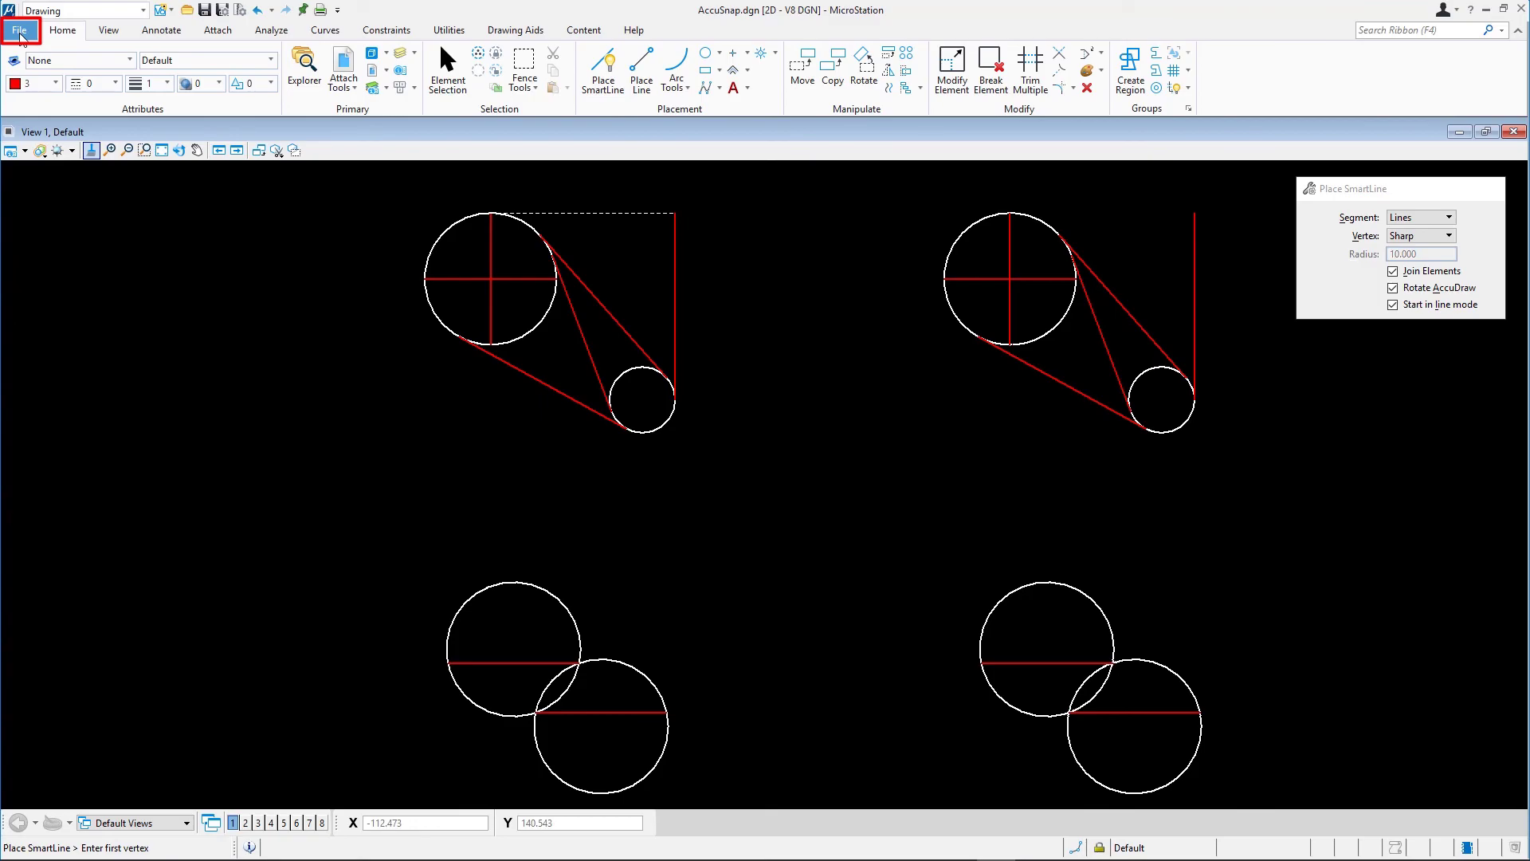
# - Close AccuSnap.dgn from the File menu
pyautogui.click(20, 30)
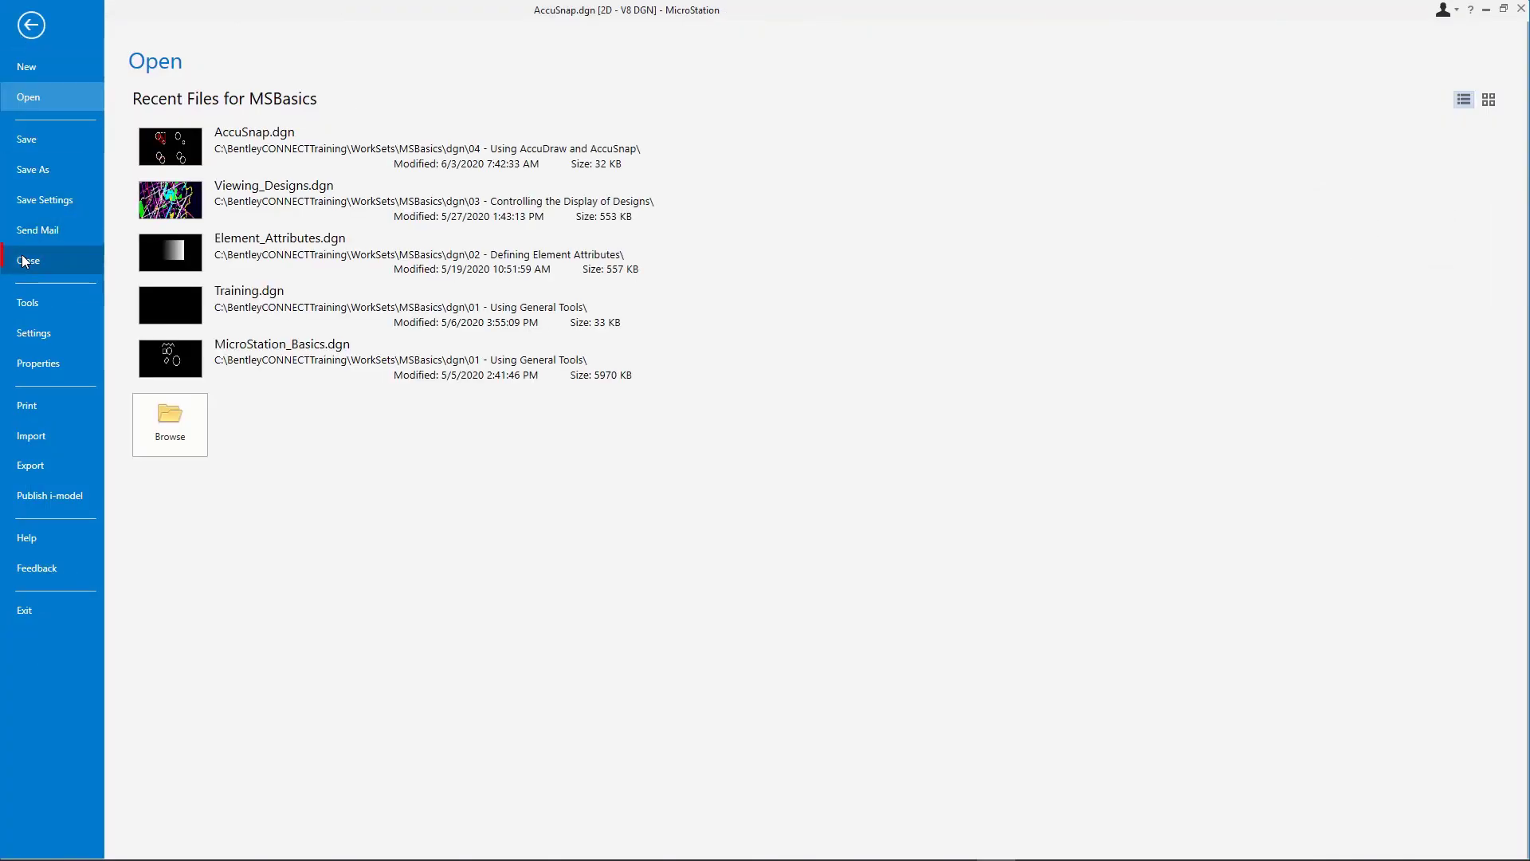
pyautogui.click(36, 260)
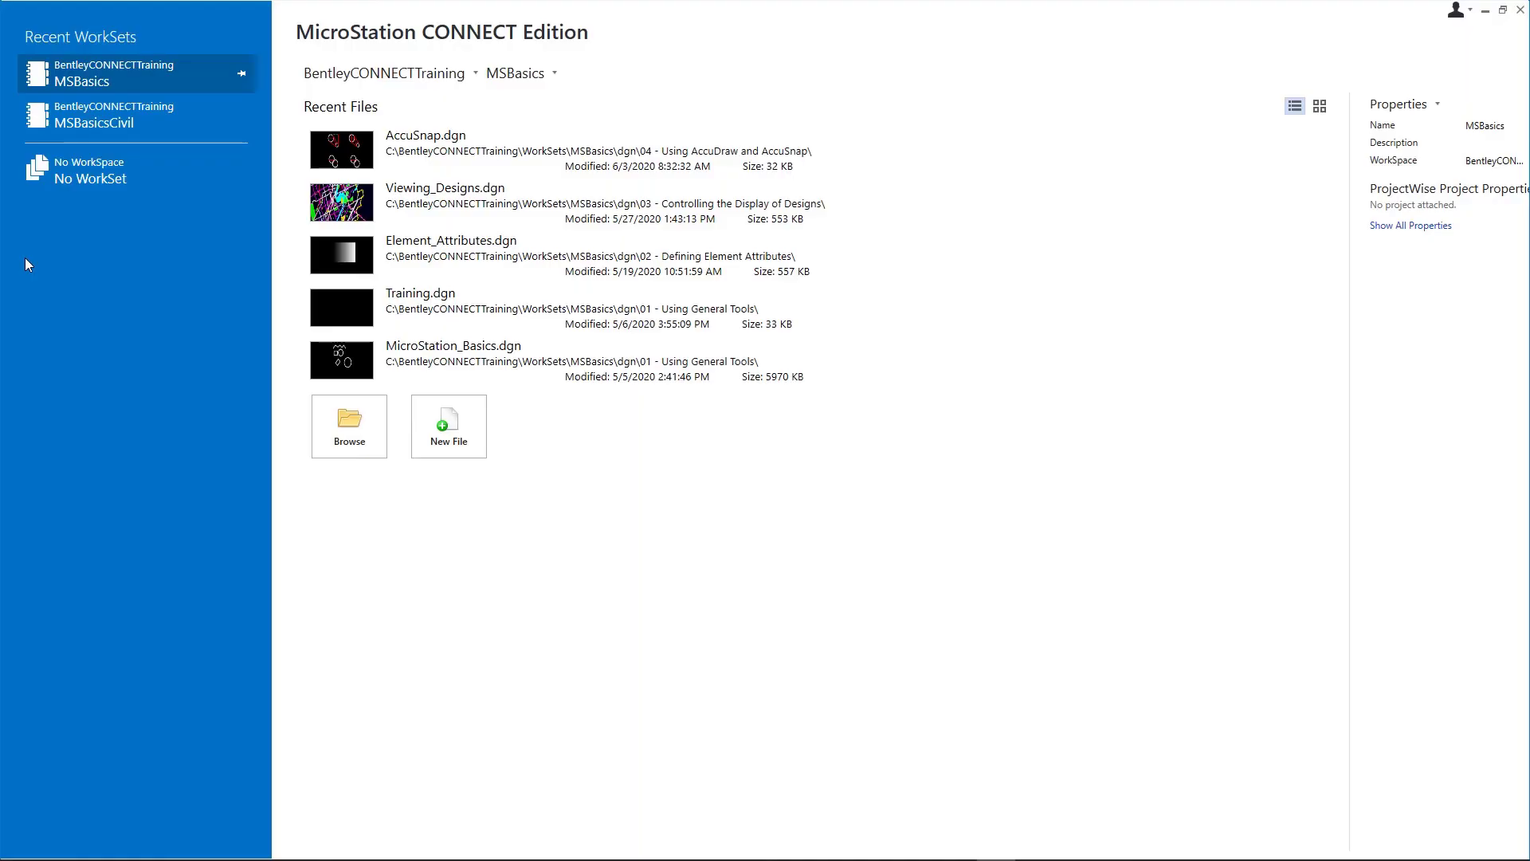